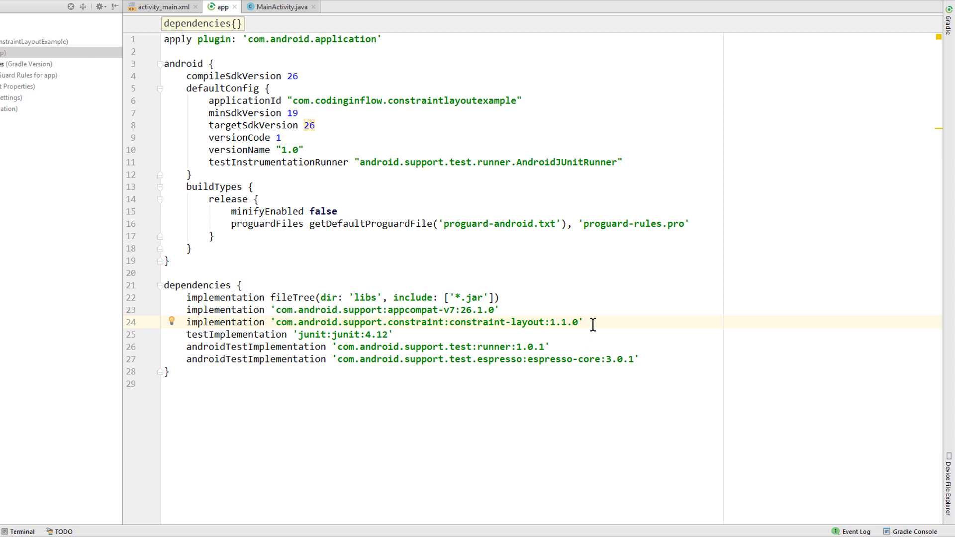
Step: Highlight the constraint-layout 1.1.0 dependency in the Gradle file
{"action": "double_click", "coordinate": [562, 322]}
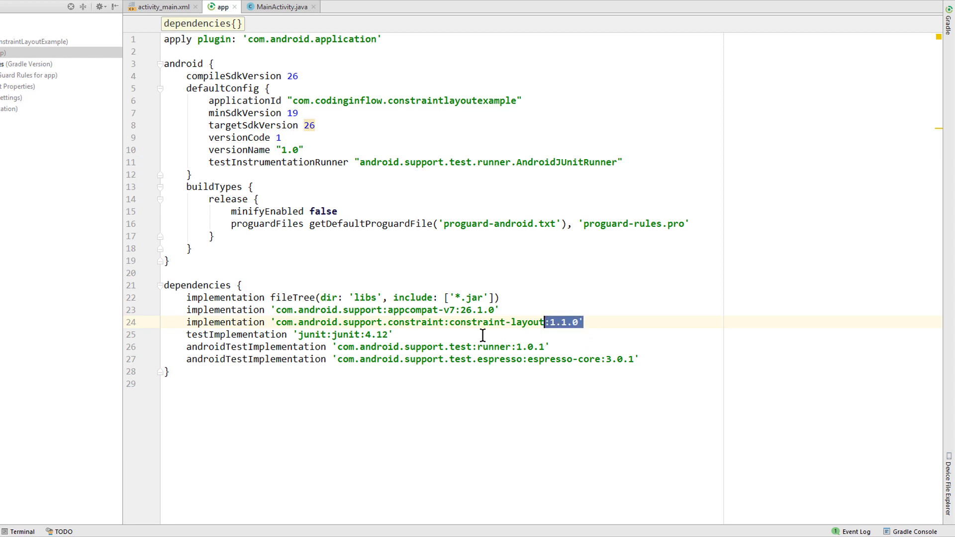
{"action": "double_click", "coordinate": [487, 322]}
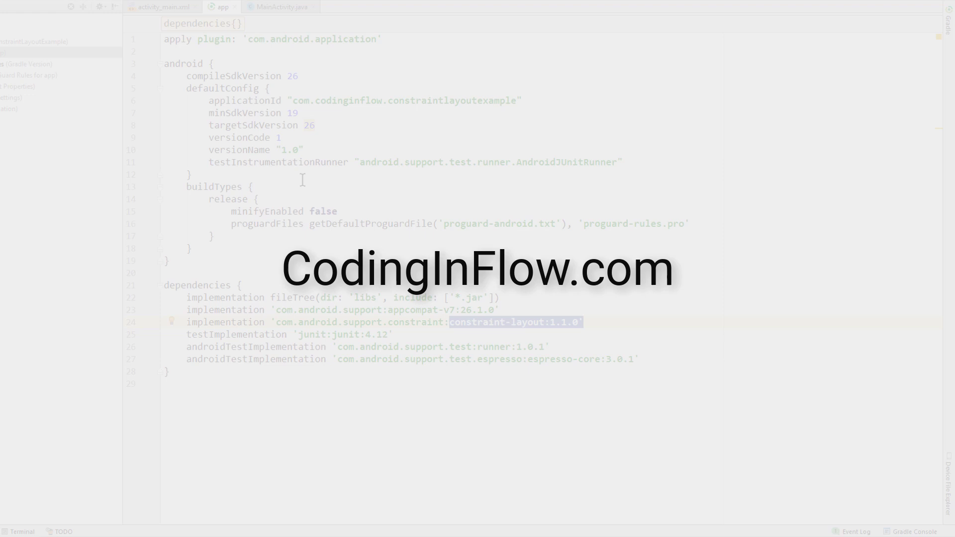
Step: Switch to activity_main.xml and move the top buttons inward in the Design editor
{"action": "left_click", "coordinate": [163, 7]}
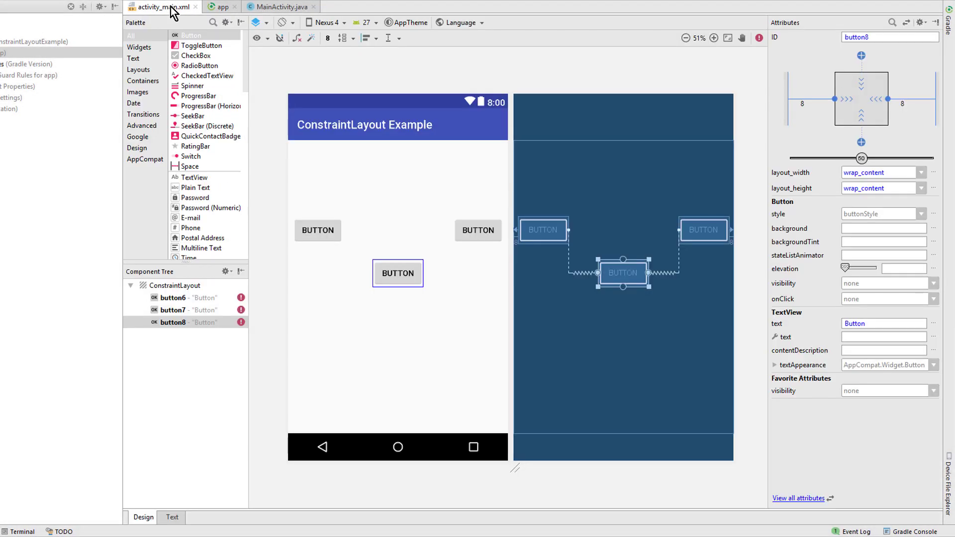
{"action": "left_click", "coordinate": [398, 273]}
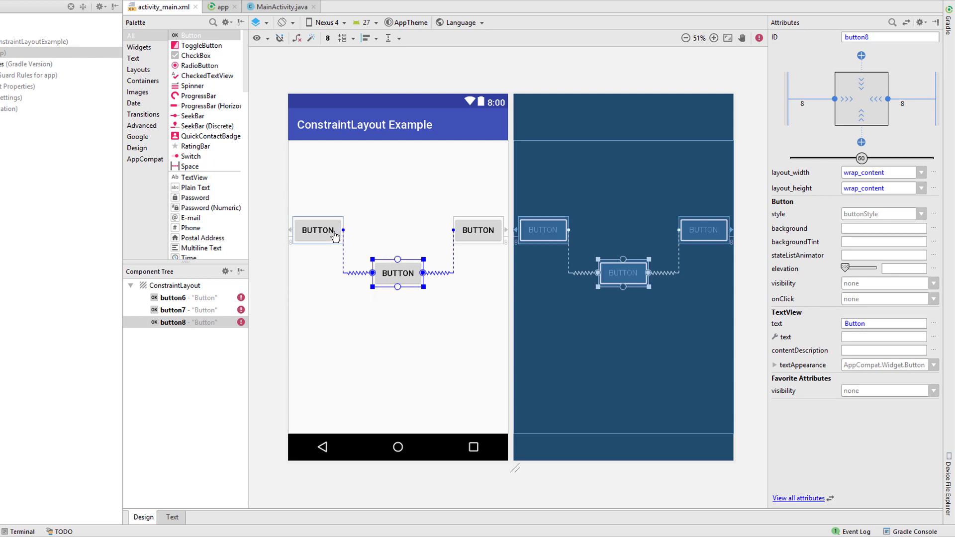
{"action": "mouse_move", "coordinate": [459, 237]}
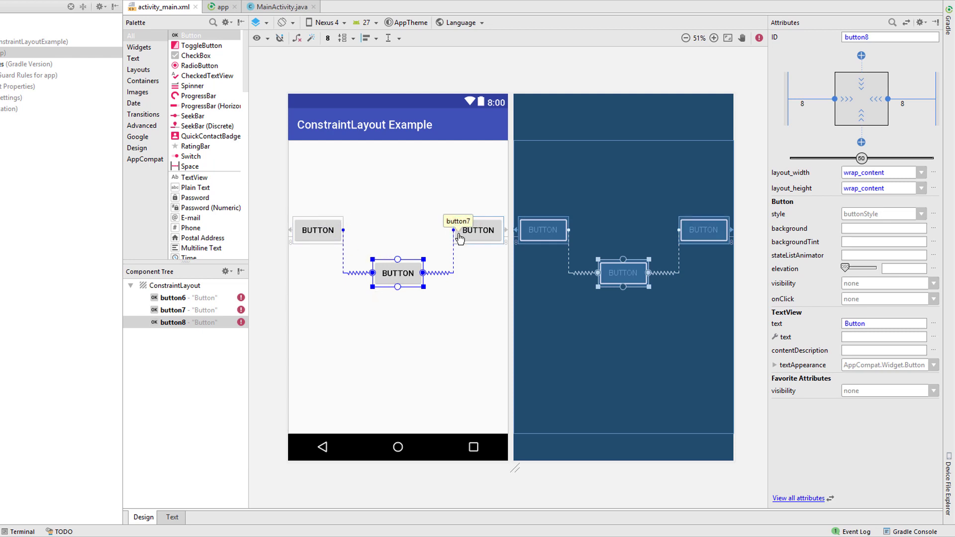
{"action": "mouse_move", "coordinate": [371, 239]}
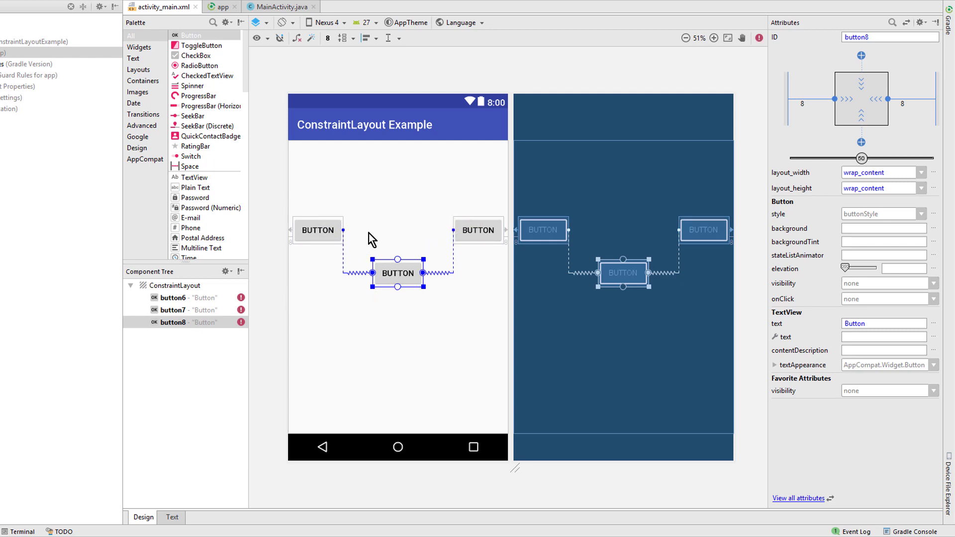
{"action": "left_click", "coordinate": [318, 230]}
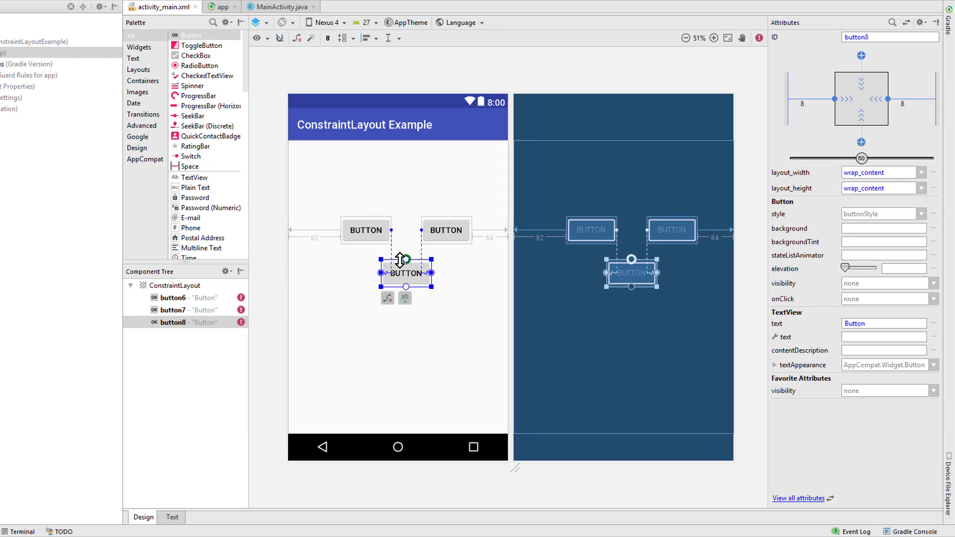
{"action": "mouse_move", "coordinate": [420, 259]}
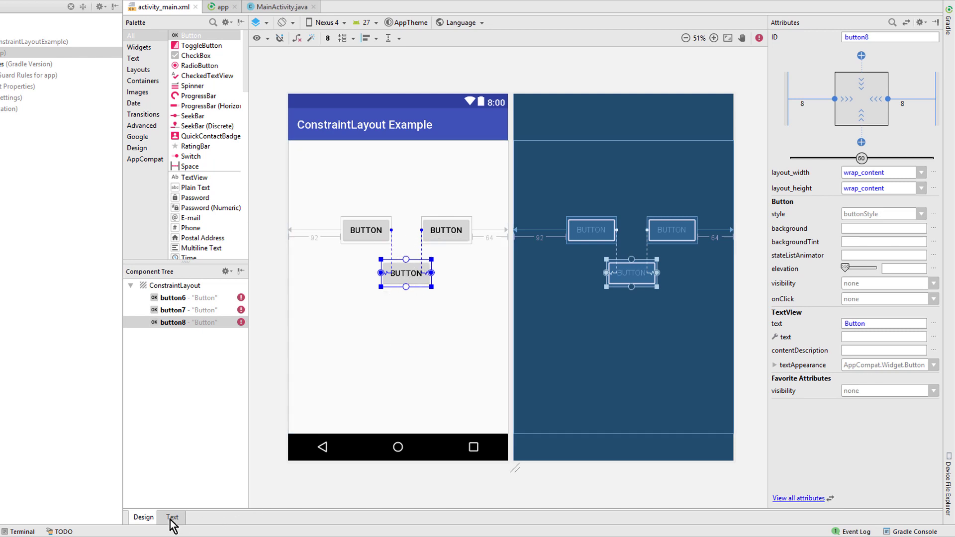
Step: Add app:layout_constrainedWidth="true" to button8 in the XML
{"action": "left_click", "coordinate": [172, 518]}
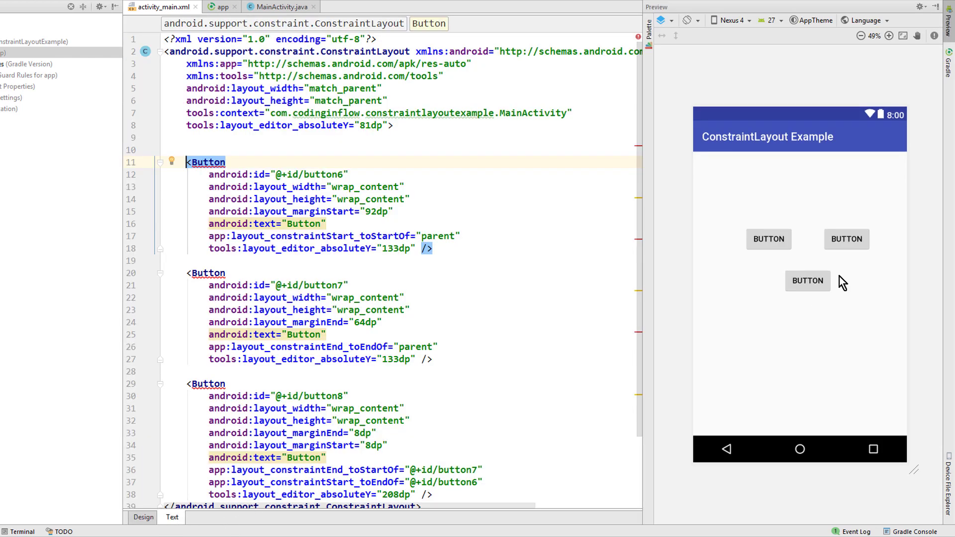
{"action": "mouse_move", "coordinate": [824, 342]}
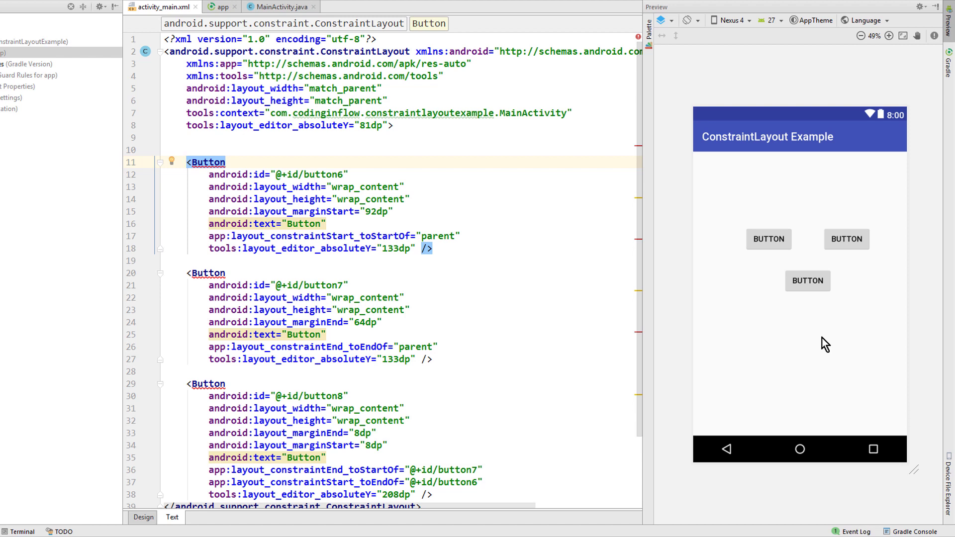
{"action": "mouse_move", "coordinate": [718, 336]}
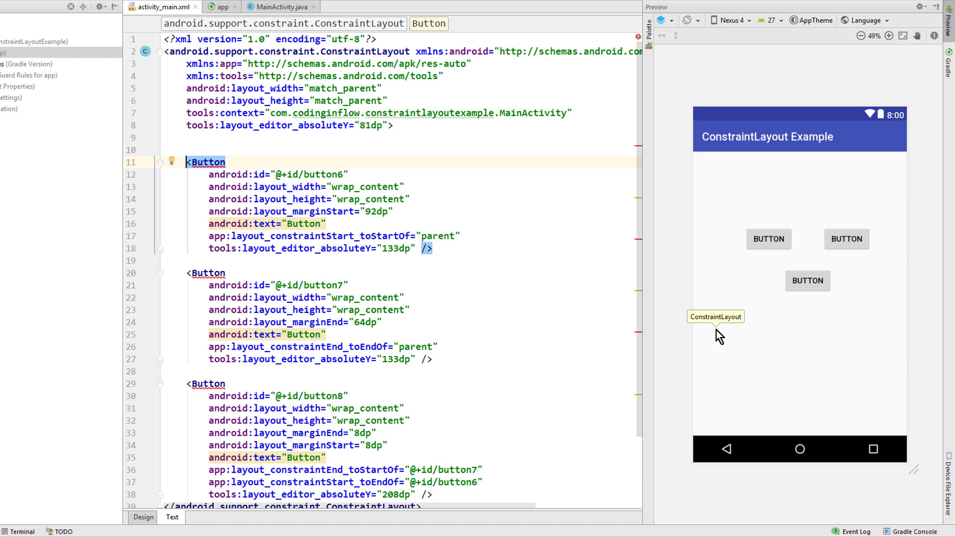
{"action": "mouse_move", "coordinate": [803, 290]}
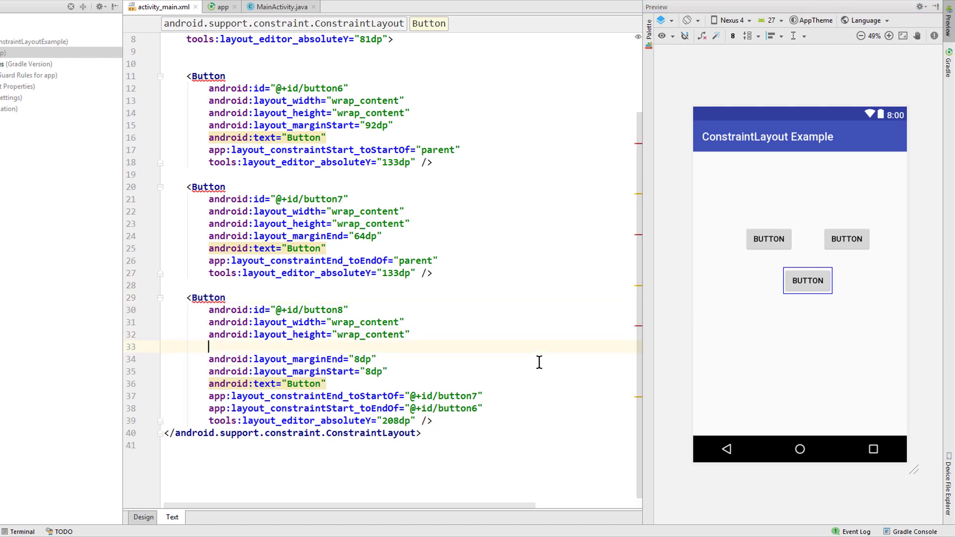
{"action": "type", "text": "consw"}
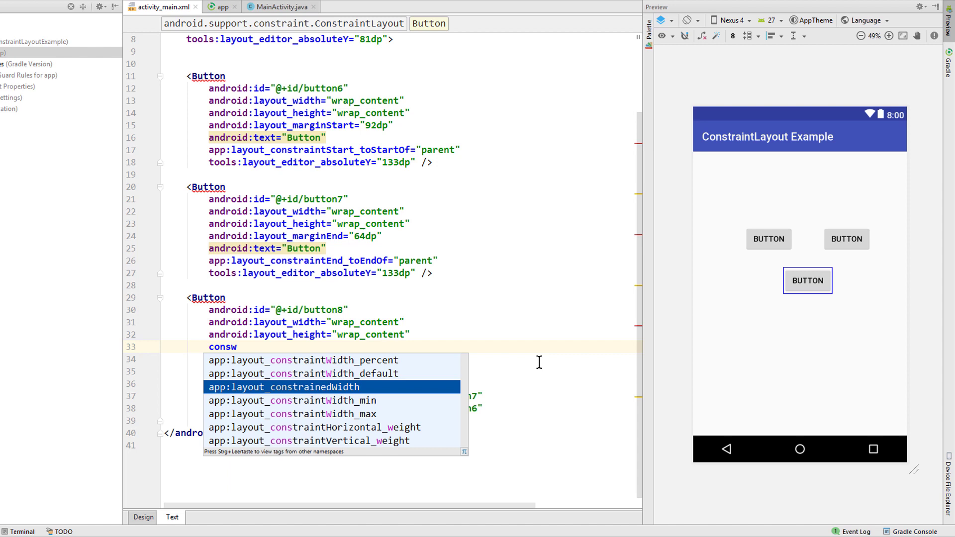
{"action": "left_click", "coordinate": [284, 387]}
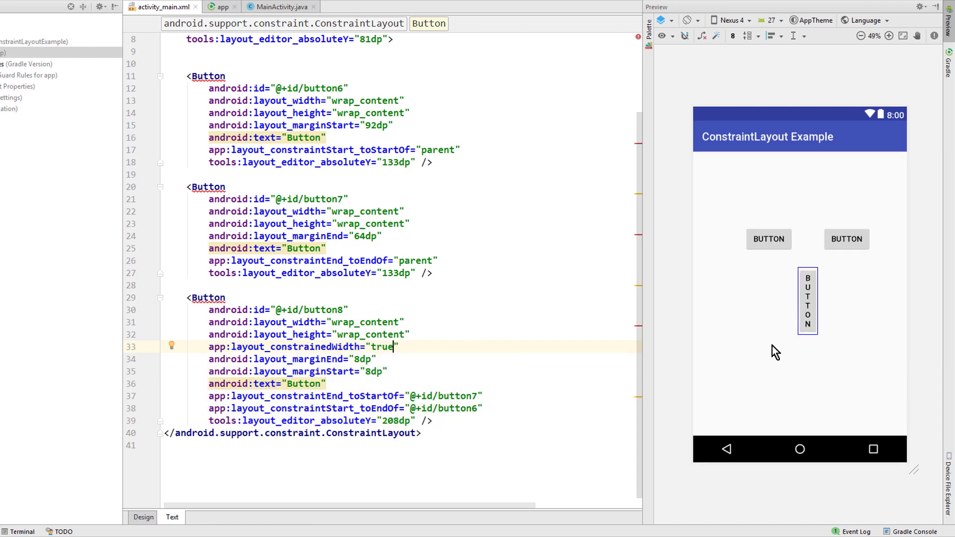
Step: Check the squeezed bottom button in the preview, then remove the constrainedWidth attribute again
{"action": "left_click", "coordinate": [807, 300]}
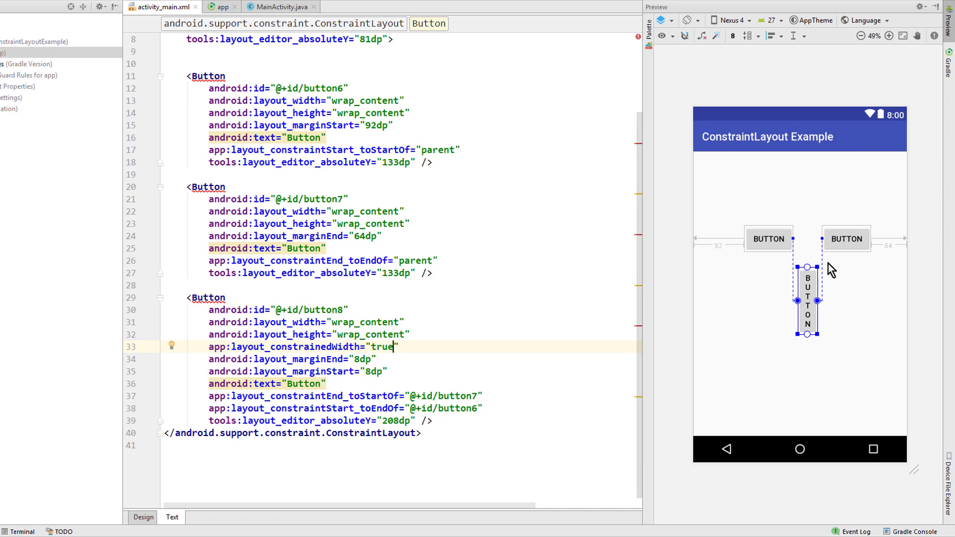
{"action": "mouse_move", "coordinate": [769, 238]}
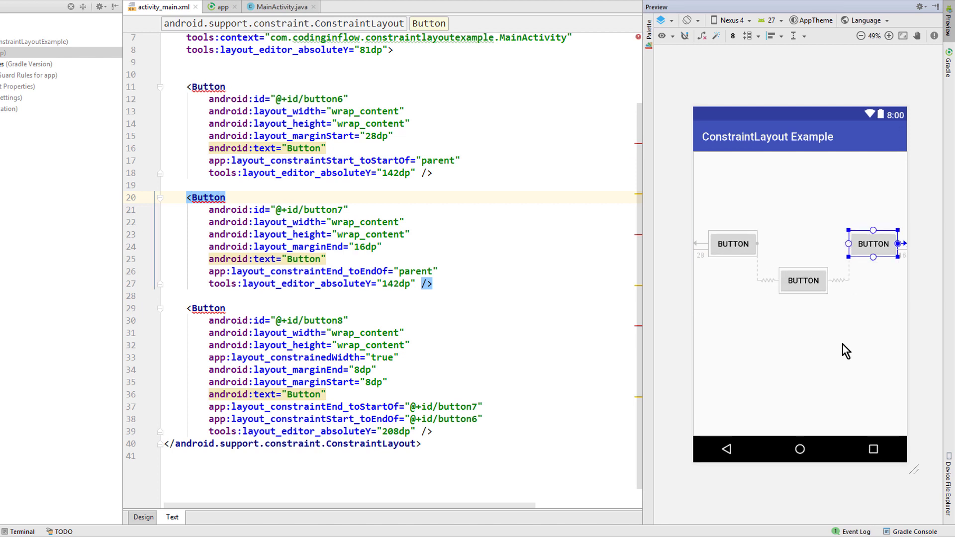
{"action": "left_click", "coordinate": [803, 281]}
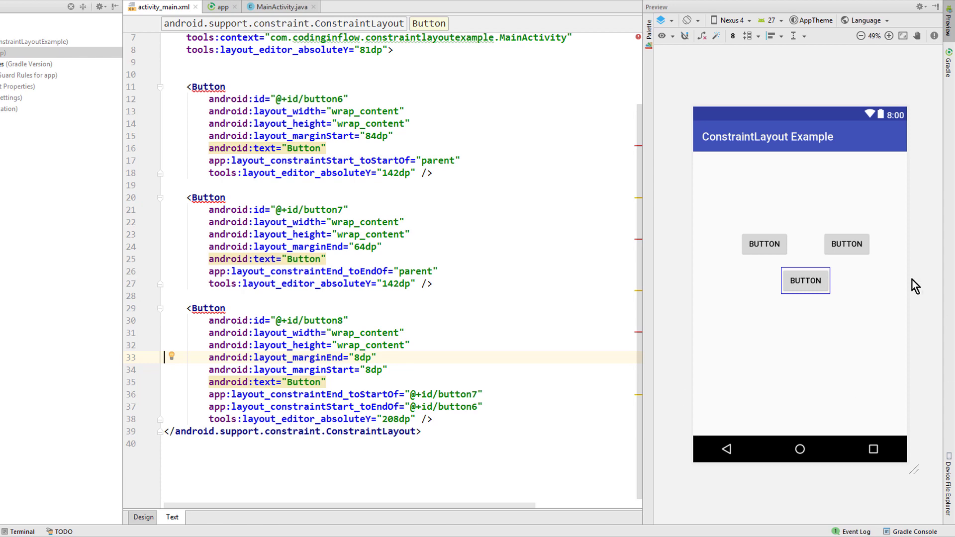
{"action": "left_click", "coordinate": [805, 280]}
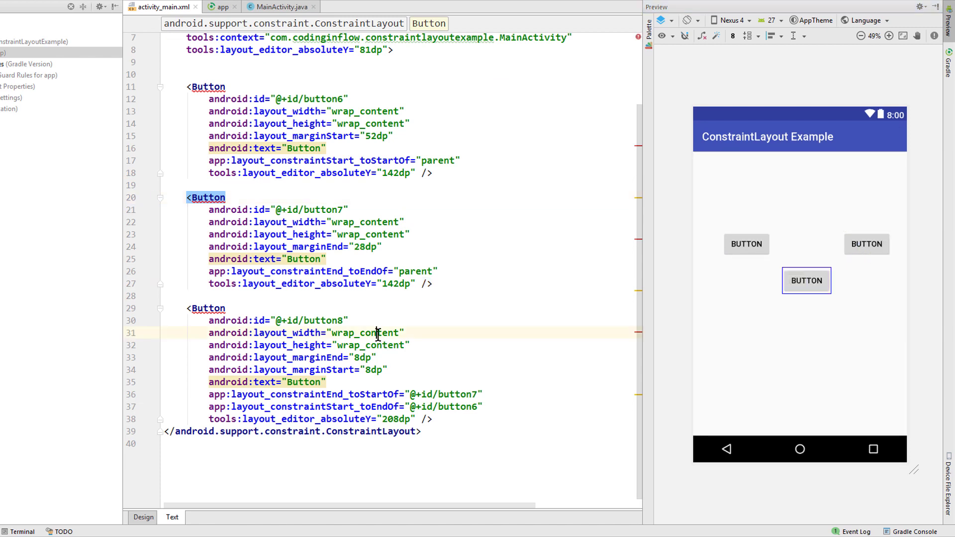
Step: Give button8 a 0dp width with app:layout_constraintWidth_percent set to 0.5
{"action": "type", "text": "0dp"}
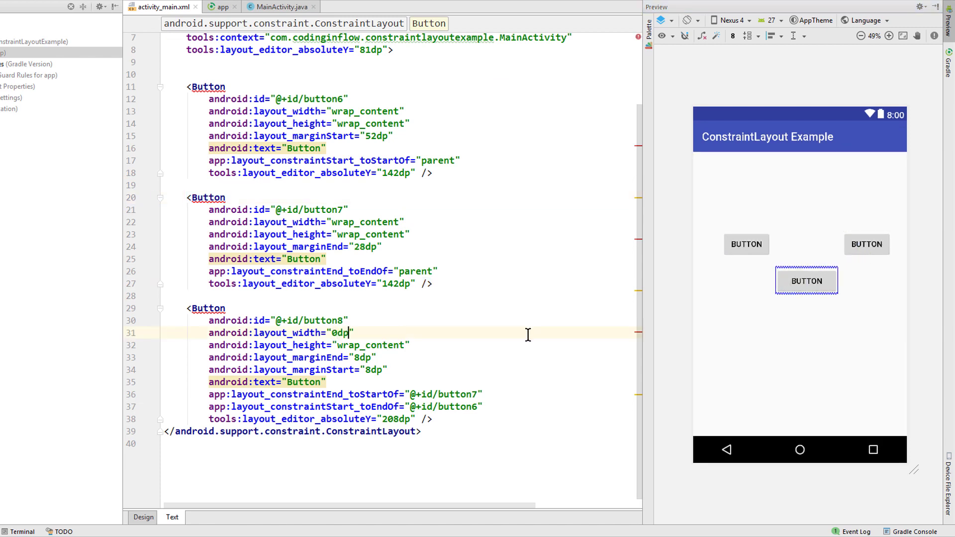
{"action": "left_click", "coordinate": [806, 280]}
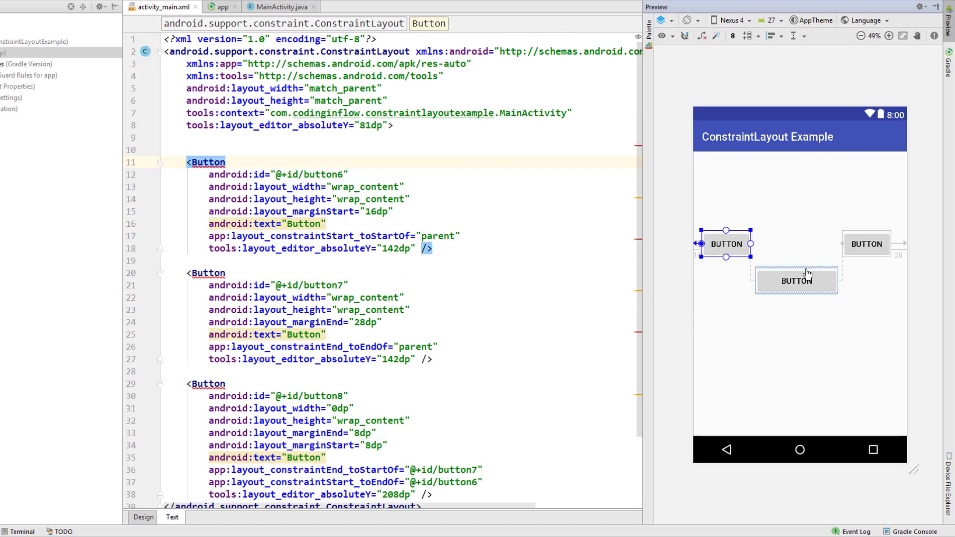
{"action": "left_click", "coordinate": [867, 244]}
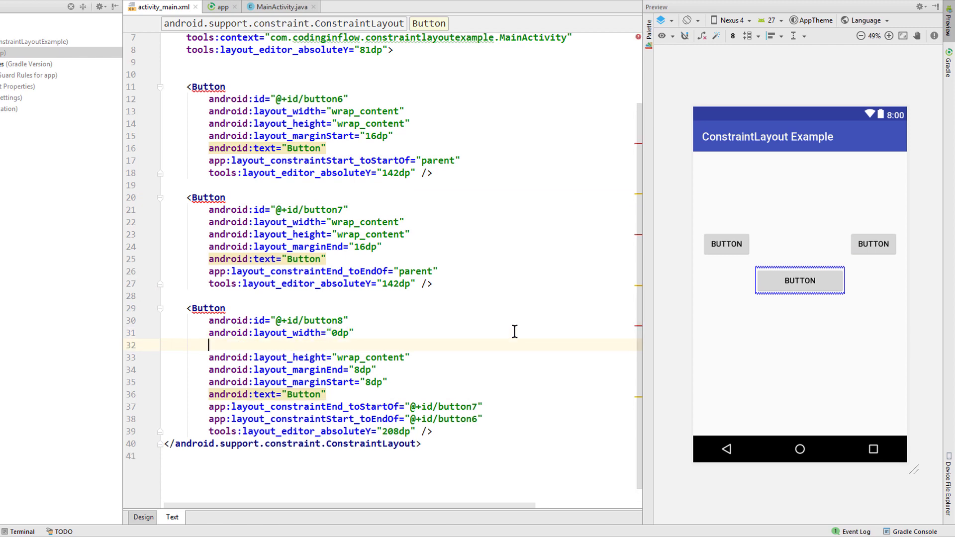
{"action": "type", "text": "coper"}
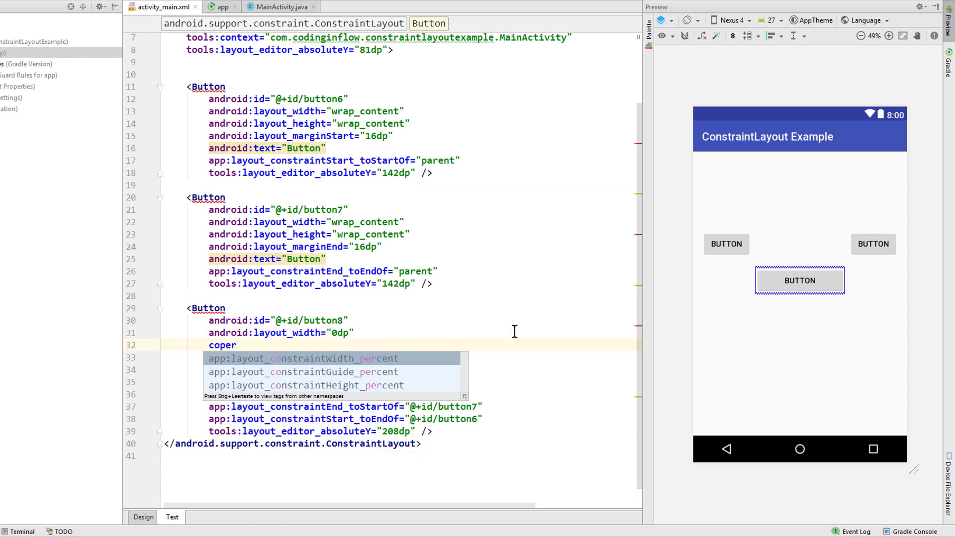
{"action": "key", "text": "down"}
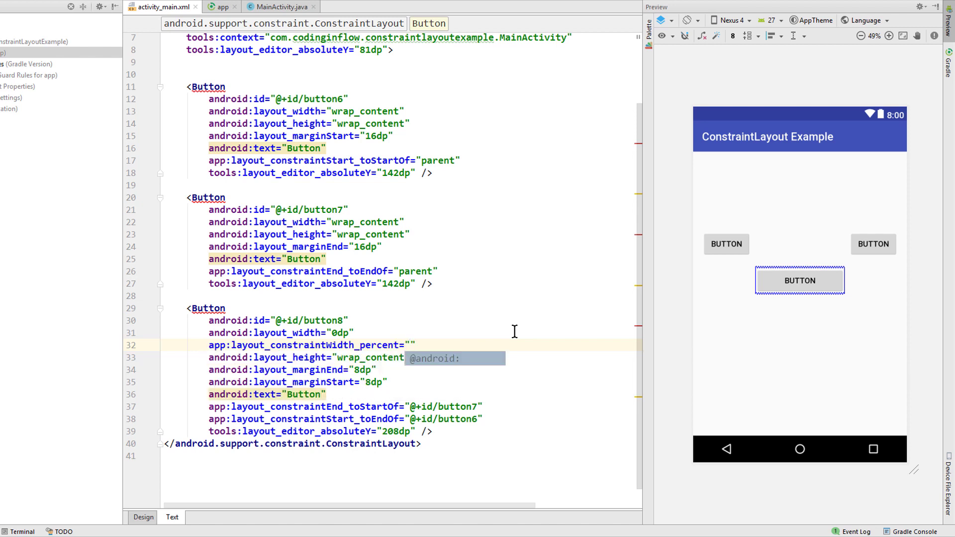
{"action": "type", "text": "0.5"}
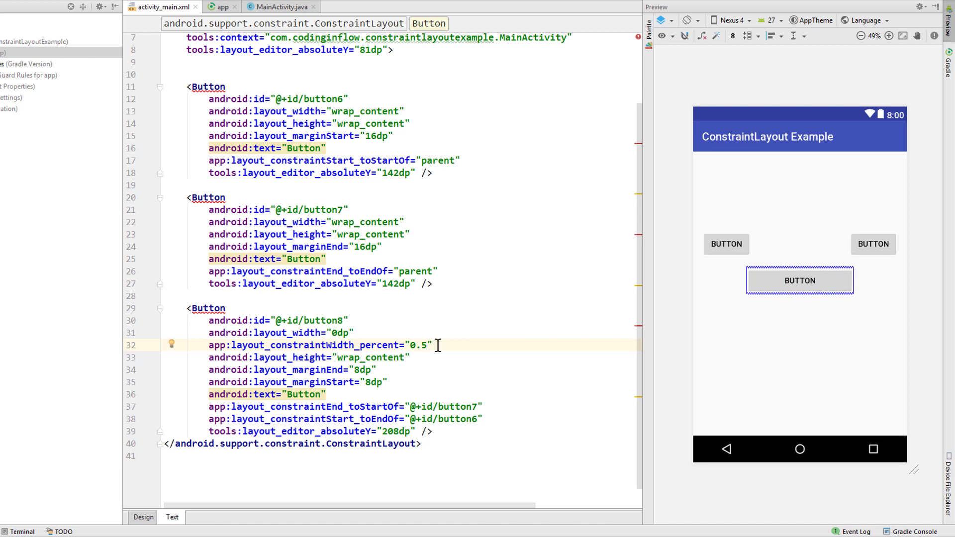
Step: Raise the width percent value to 0.8 and return to the Design view
{"action": "left_click", "coordinate": [799, 281]}
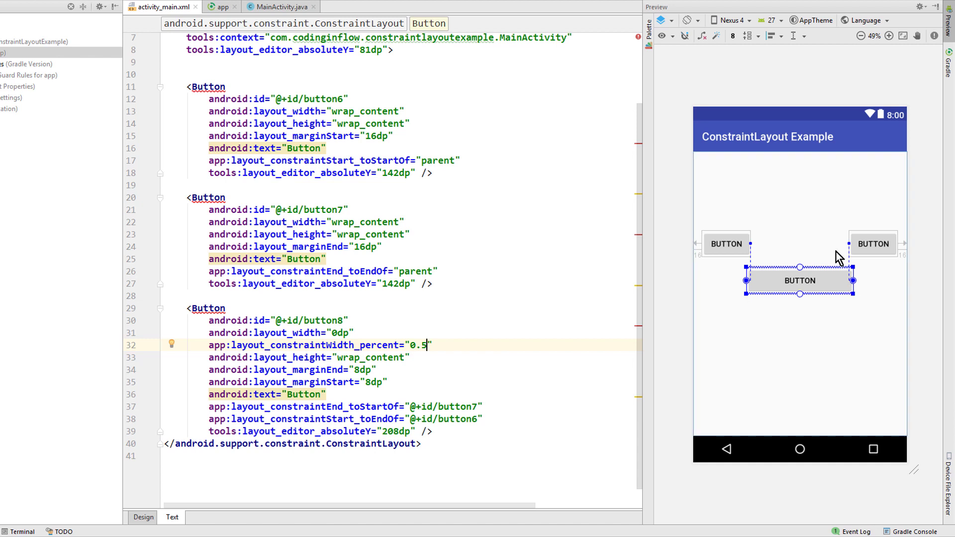
{"action": "mouse_move", "coordinate": [753, 308]}
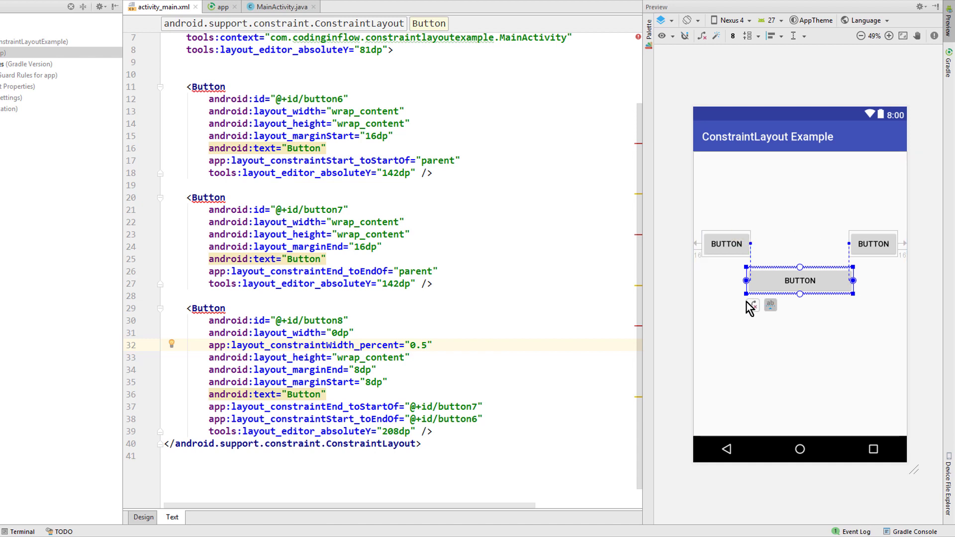
{"action": "mouse_move", "coordinate": [798, 310]}
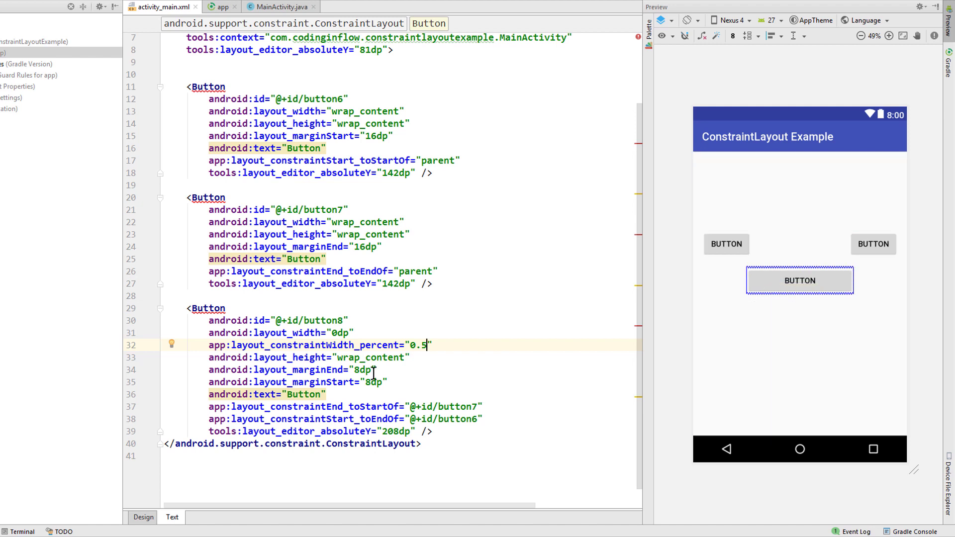
{"action": "type", "text": "9"}
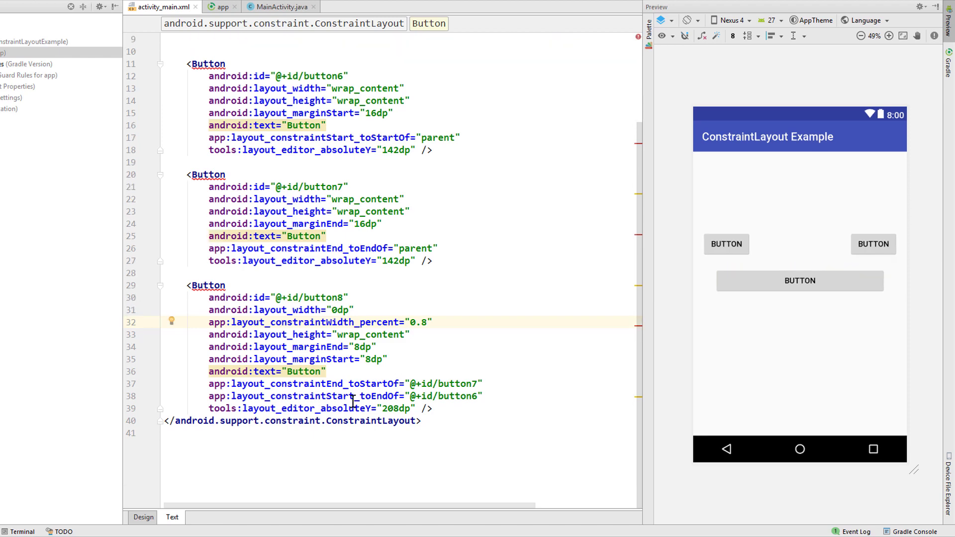
{"action": "left_click", "coordinate": [144, 518]}
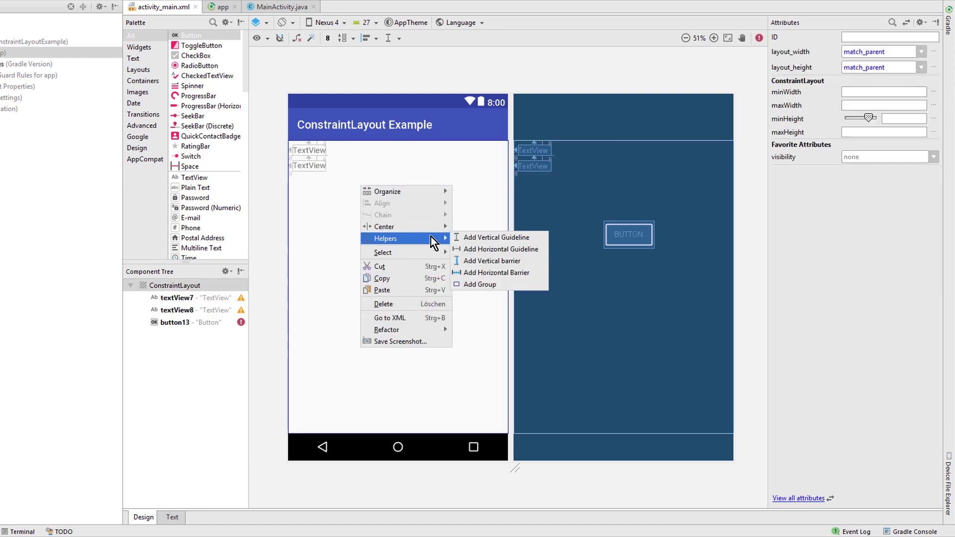
{"action": "mouse_move", "coordinate": [521, 273]}
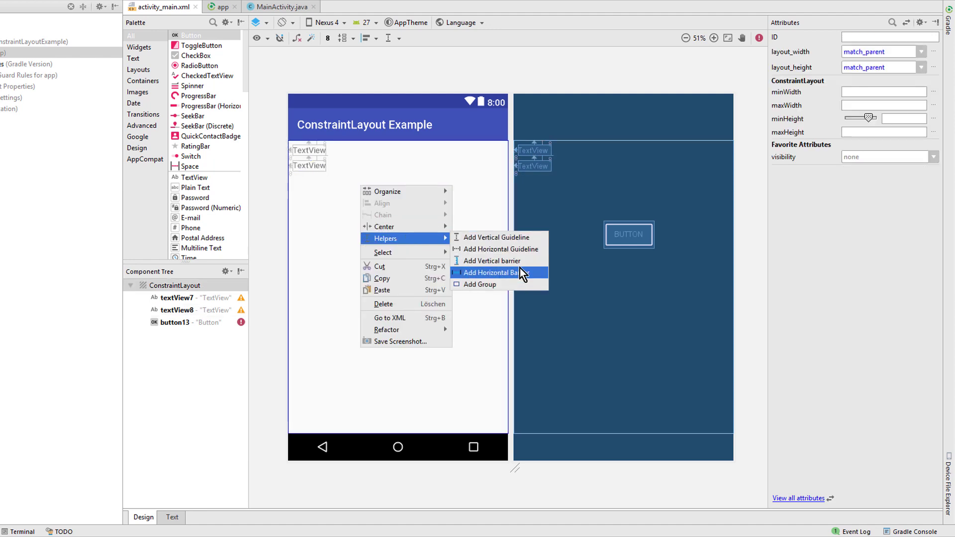
Step: Add barrier3 and make it reference textView7 and textView8
{"action": "left_click", "coordinate": [491, 273]}
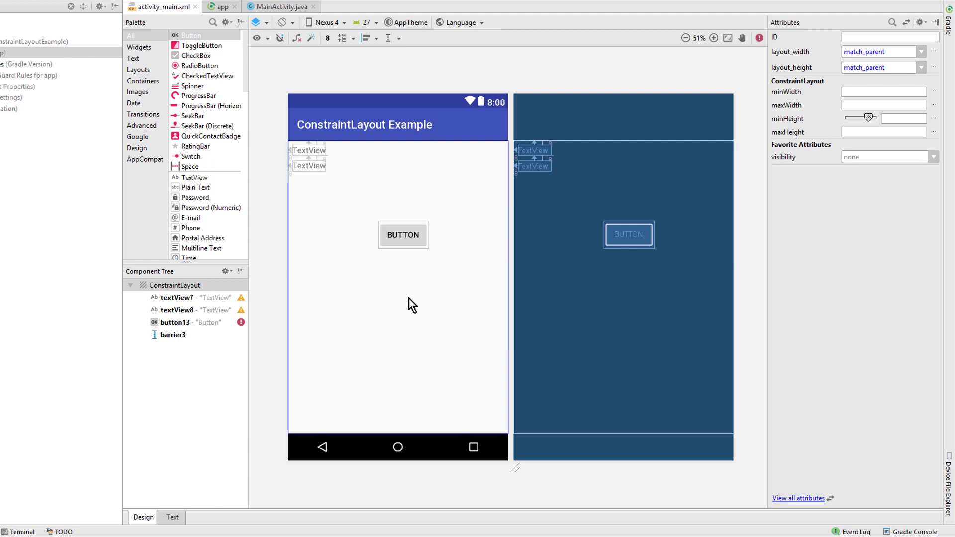
{"action": "left_click", "coordinate": [172, 334]}
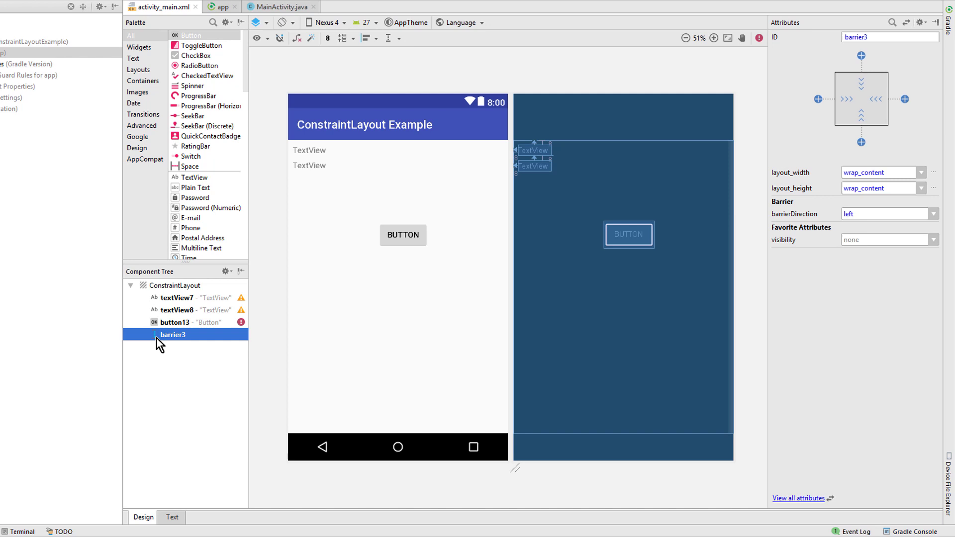
{"action": "left_click", "coordinate": [177, 309]}
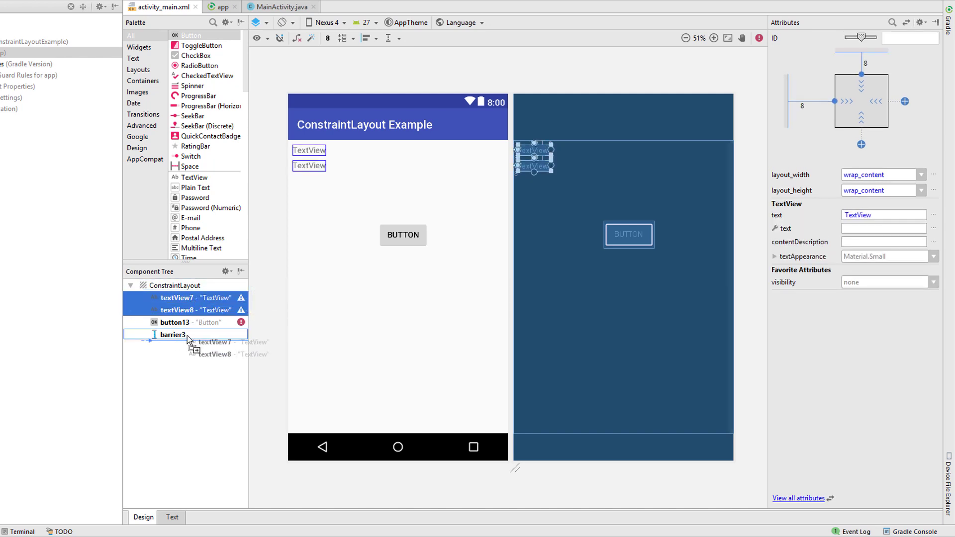
{"action": "left_click", "coordinate": [140, 335]}
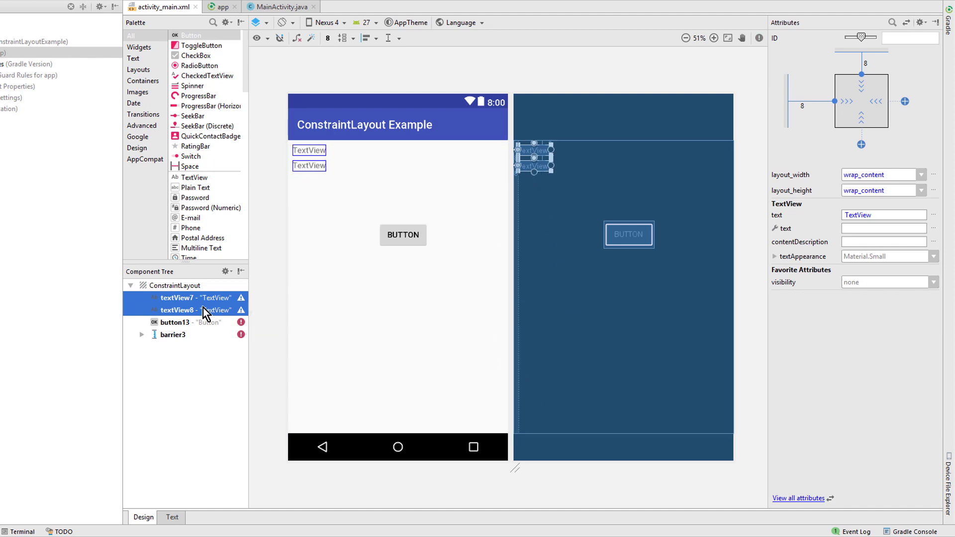
Step: Set barrier3's direction to end and lengthen textView8's text so the button follows it
{"action": "left_click", "coordinate": [173, 334]}
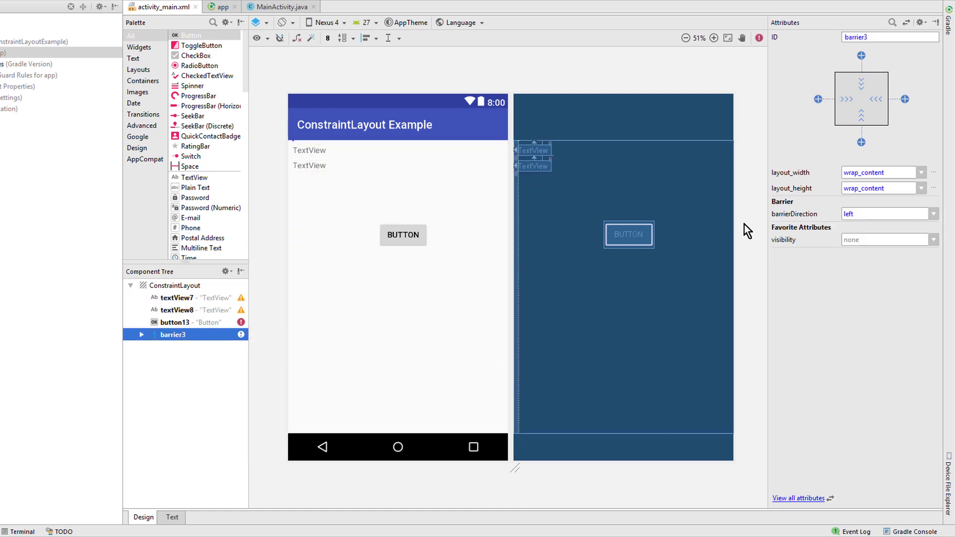
{"action": "left_click", "coordinate": [883, 214]}
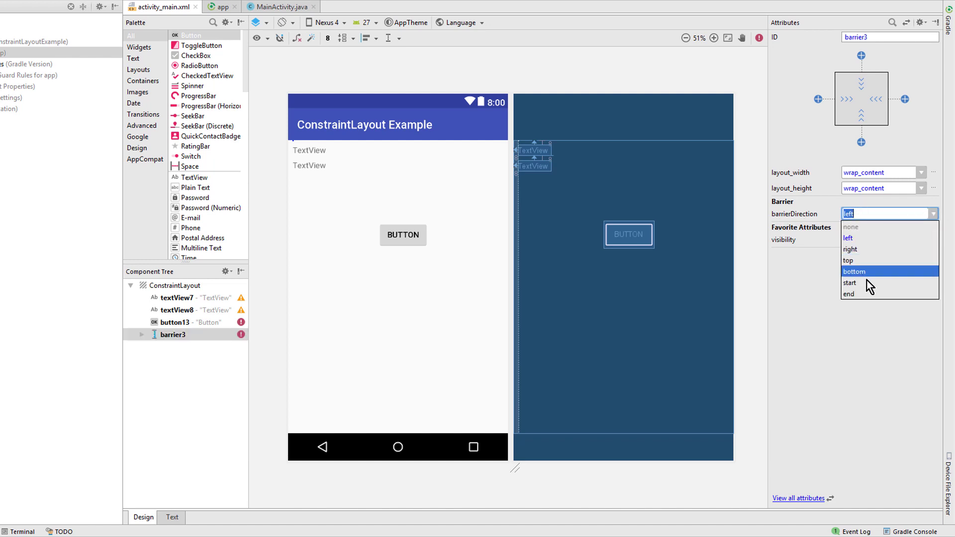
{"action": "left_click", "coordinate": [849, 293]}
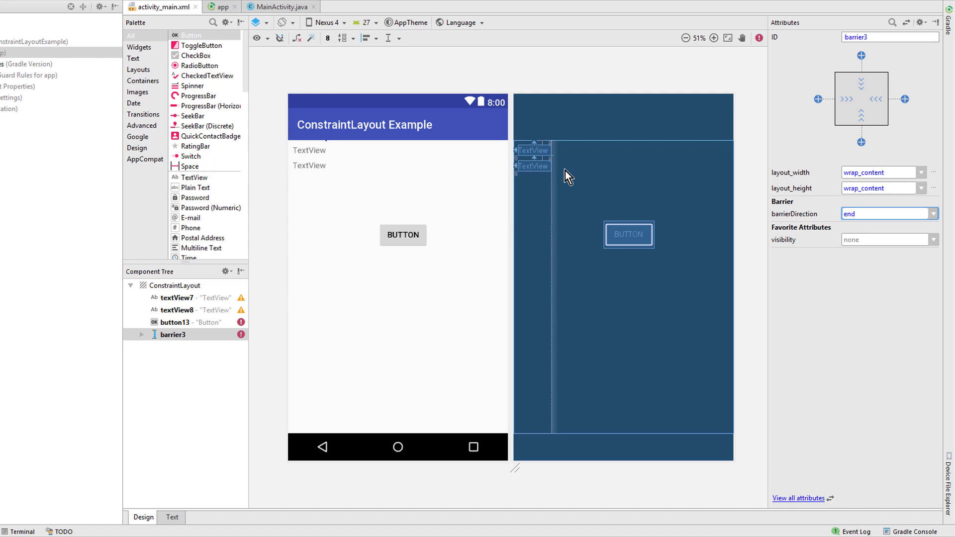
{"action": "mouse_move", "coordinate": [137, 348]}
{"action": "type", "text": "TextViewqweqw"}
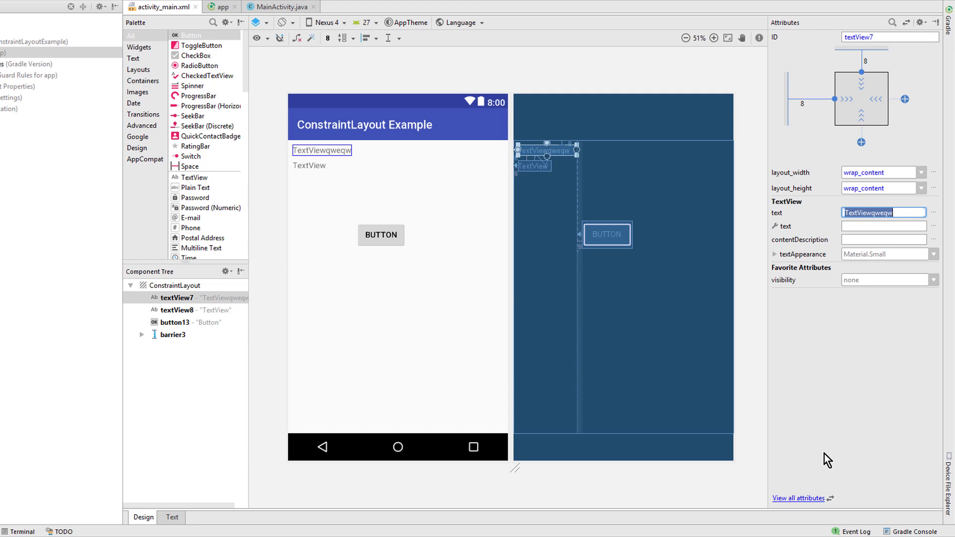
{"action": "left_click", "coordinate": [309, 165]}
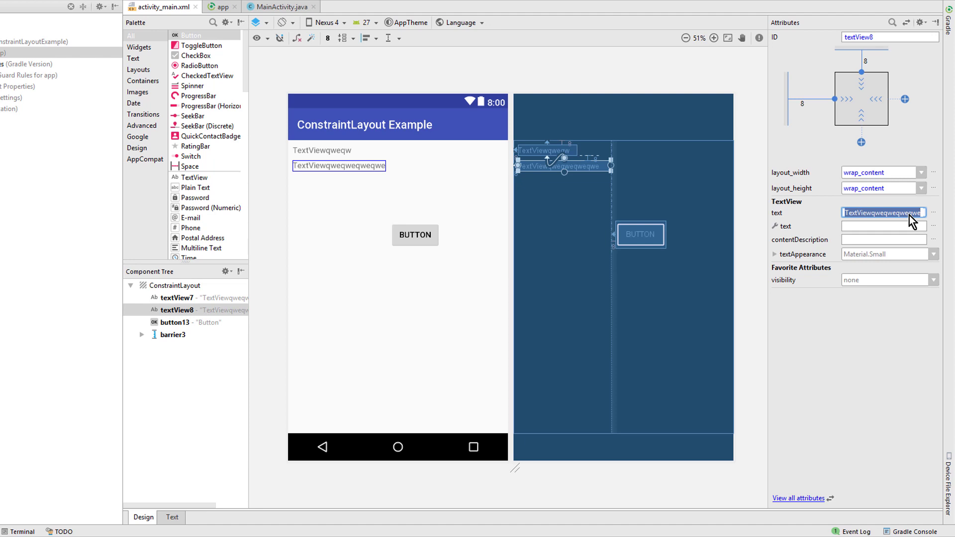
{"action": "left_click", "coordinate": [172, 335]}
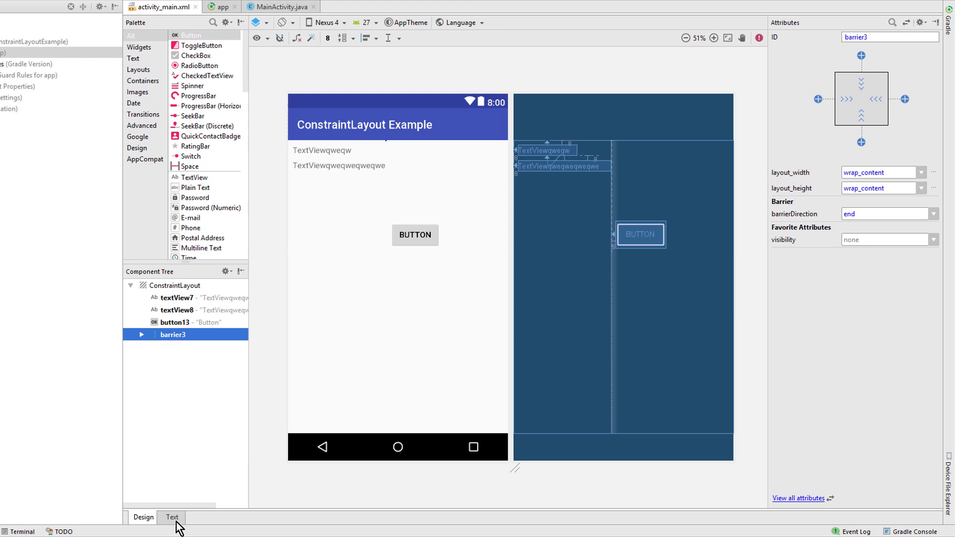
Step: Inspect the barrier's constraint_referenced_ids listing textView8 and textView7, then go back to Design
{"action": "left_click", "coordinate": [173, 517]}
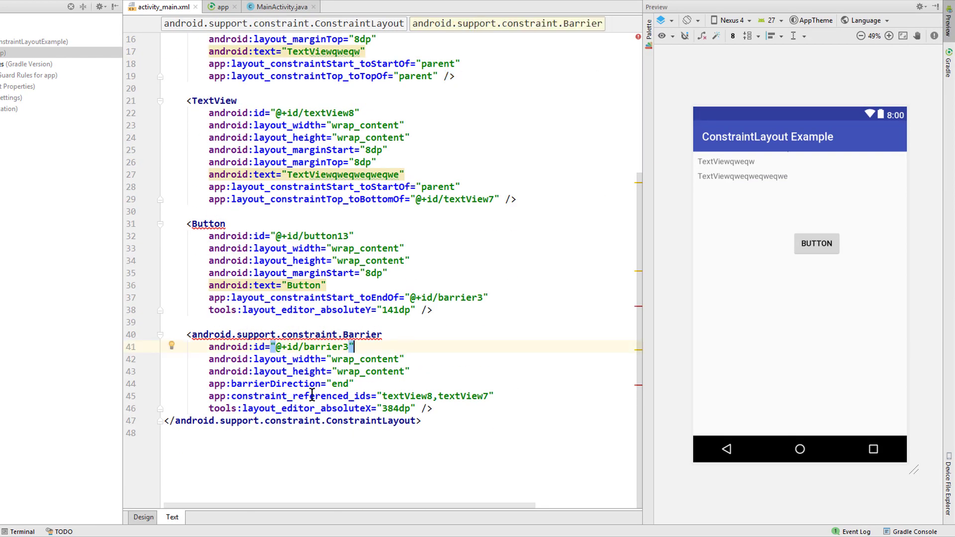
{"action": "double_click", "coordinate": [299, 395]}
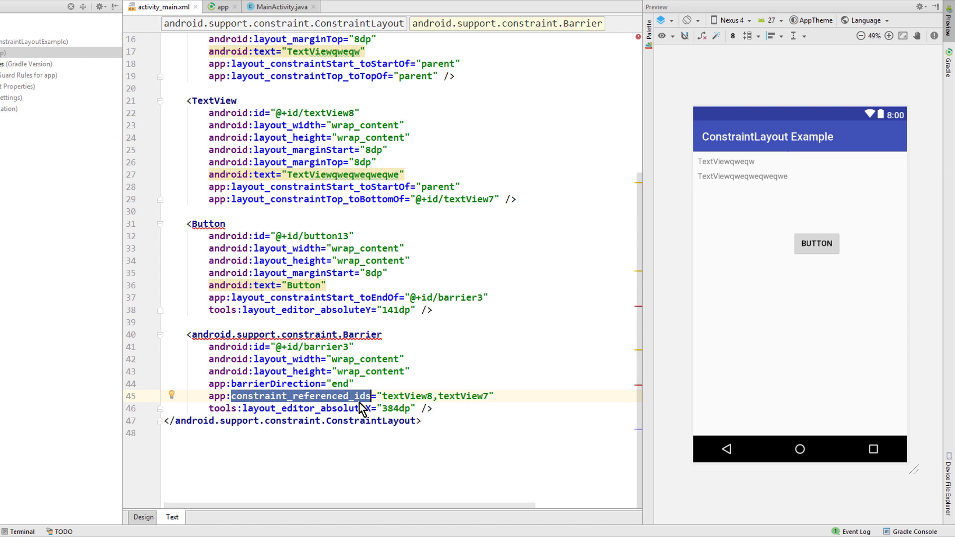
{"action": "left_click", "coordinate": [488, 396]}
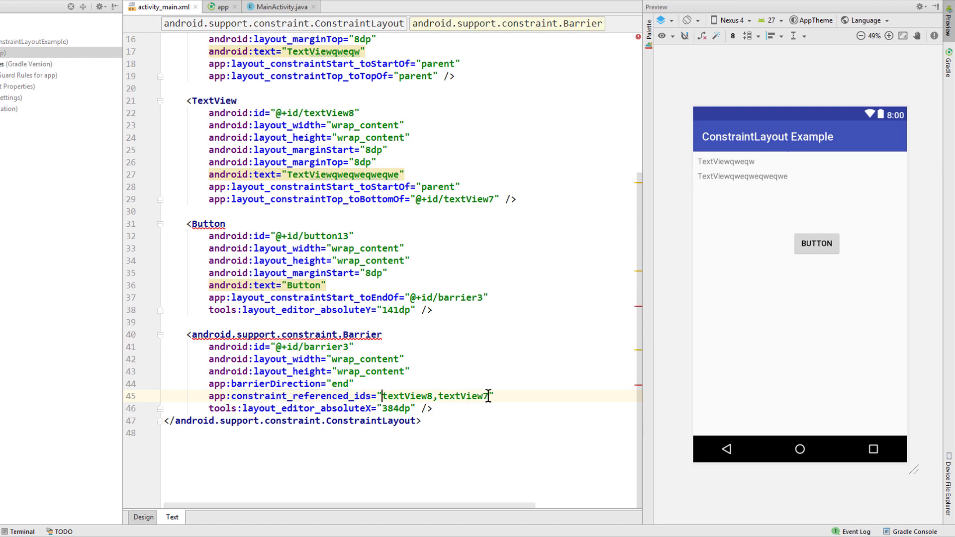
{"action": "double_click", "coordinate": [436, 396]}
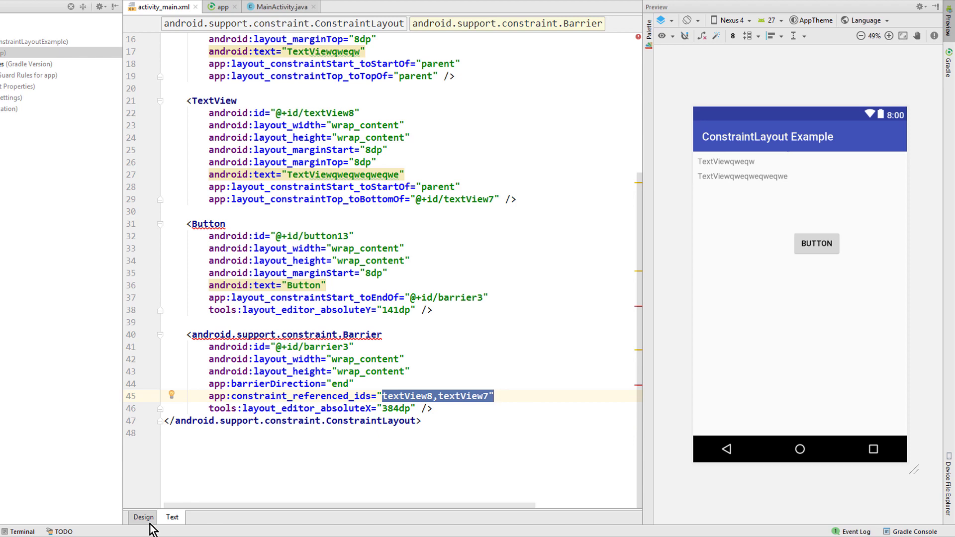
{"action": "left_click", "coordinate": [143, 517]}
{"action": "type", "text": "gone"}
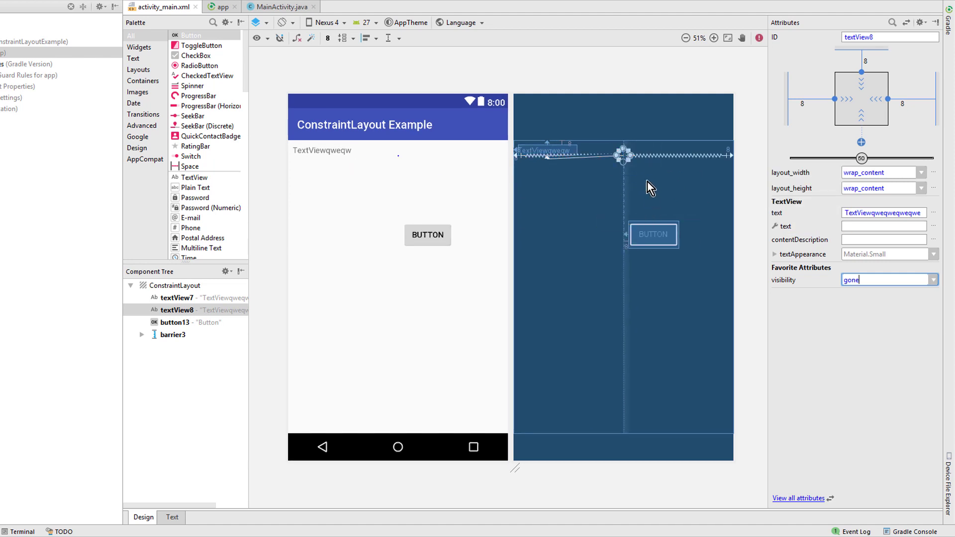
{"action": "mouse_move", "coordinate": [577, 173]}
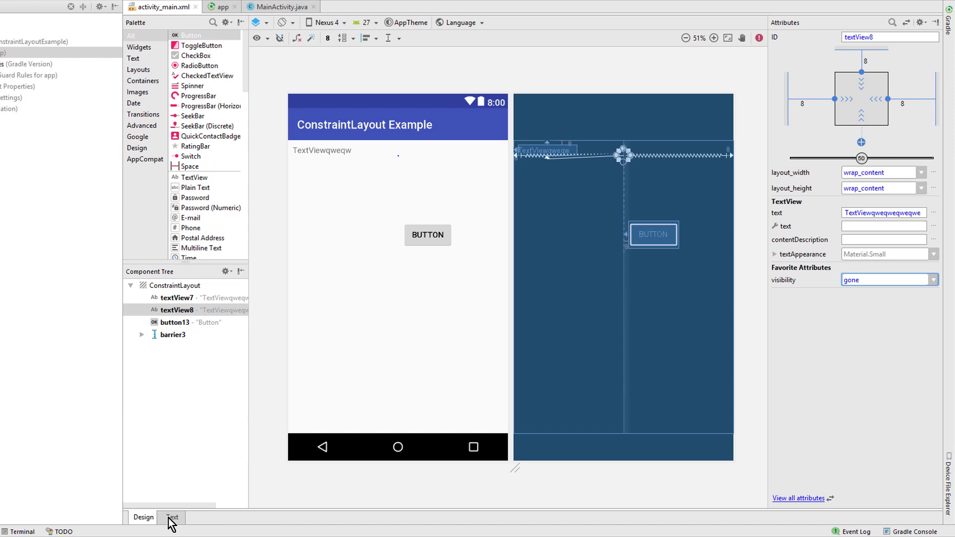
Step: Set app:barrierAllowsGoneWidgets to false on the barrier and return to the Design view
{"action": "left_click", "coordinate": [172, 518]}
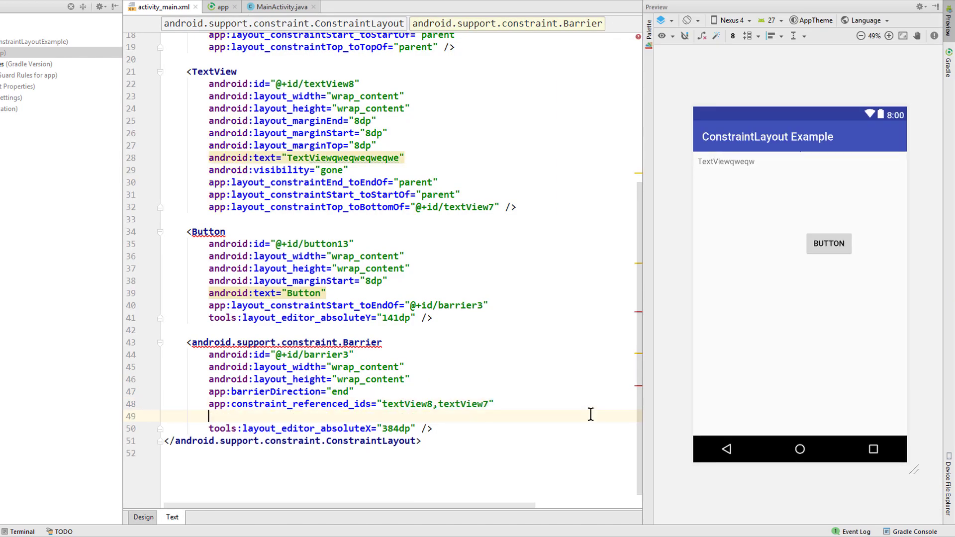
{"action": "type", "text": "barrall"}
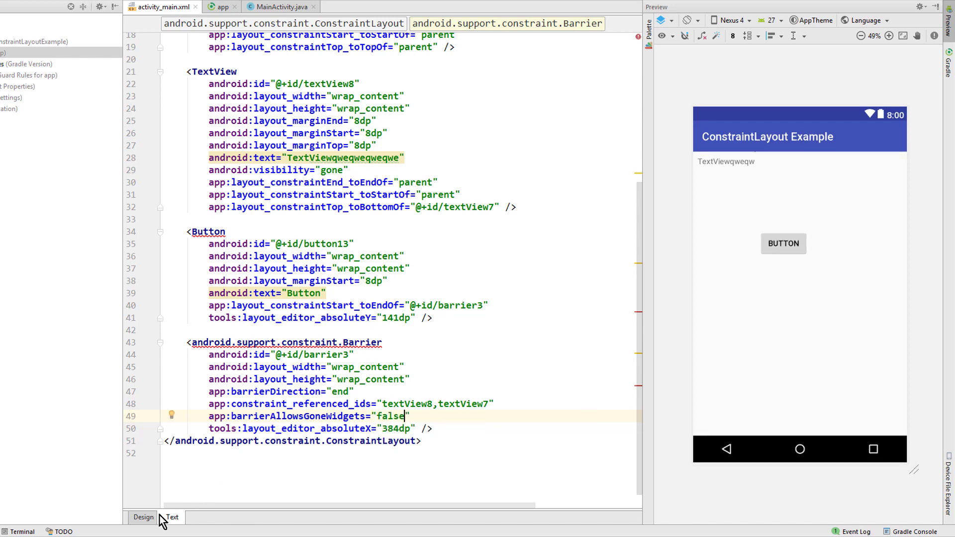
{"action": "left_click", "coordinate": [143, 517]}
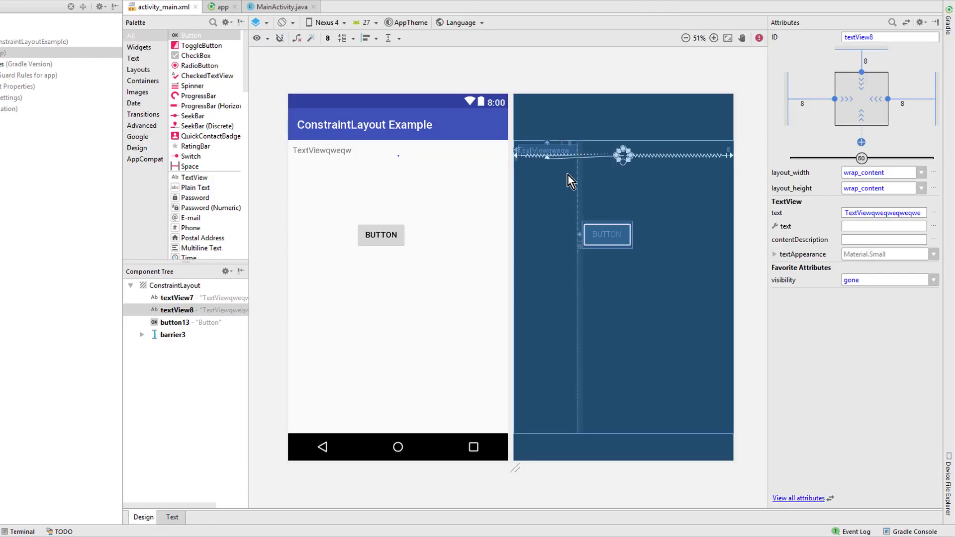
{"action": "mouse_move", "coordinate": [576, 252]}
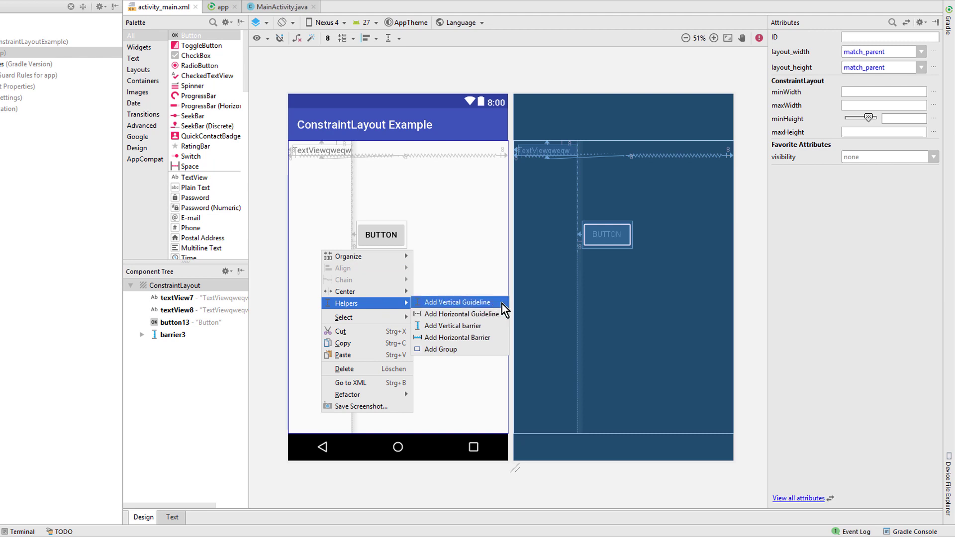
Step: Add a vertical guideline, delete textView7, and select the guideline so the button shifts left
{"action": "left_click", "coordinate": [457, 303]}
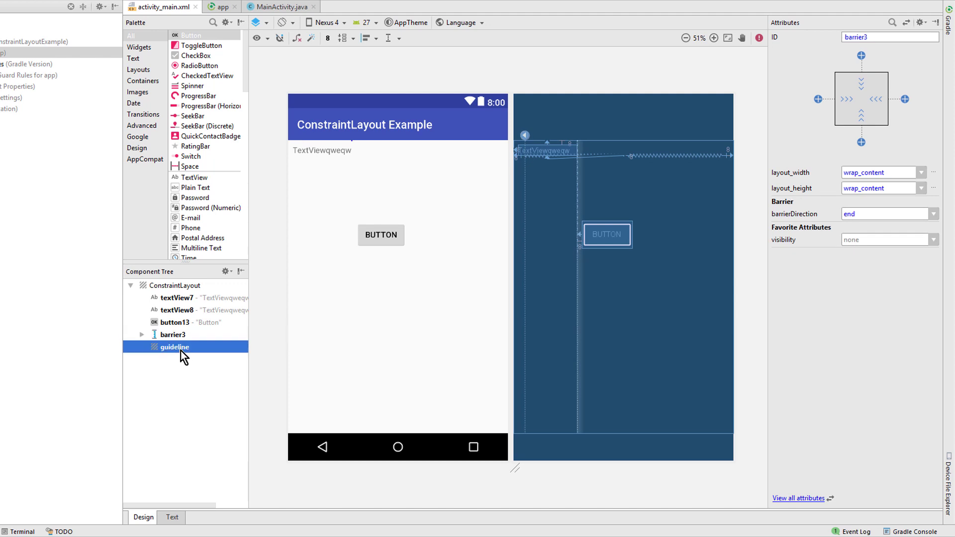
{"action": "left_click", "coordinate": [140, 334]}
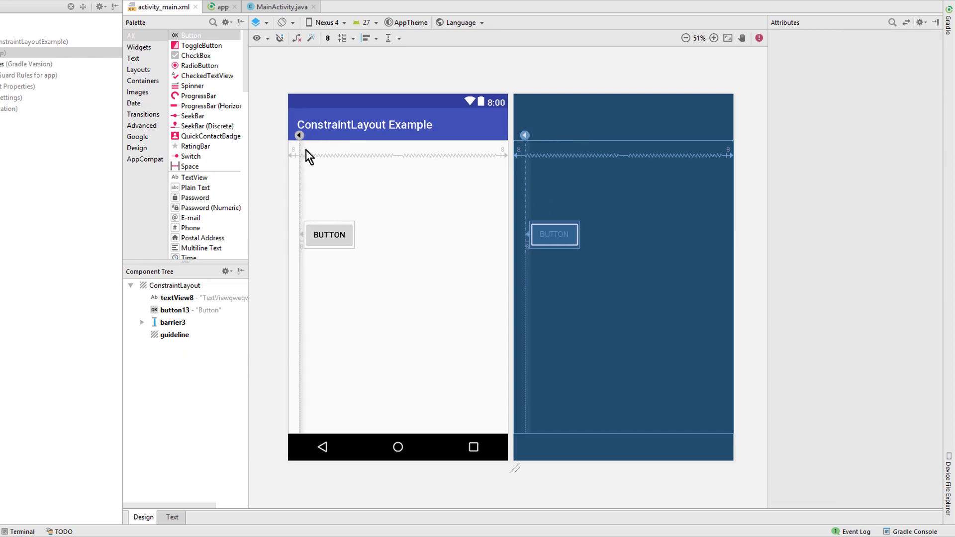
{"action": "mouse_move", "coordinate": [299, 211]}
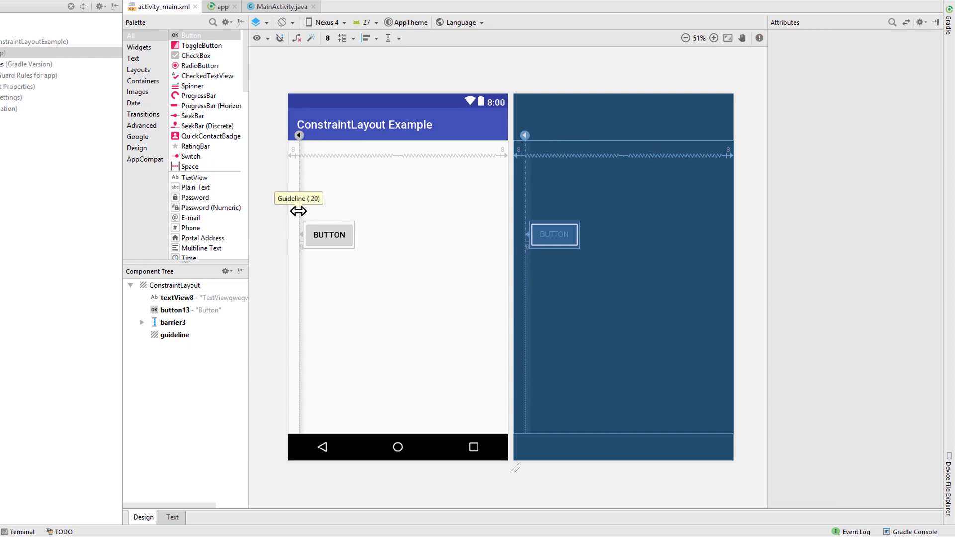
{"action": "left_click", "coordinate": [174, 335]}
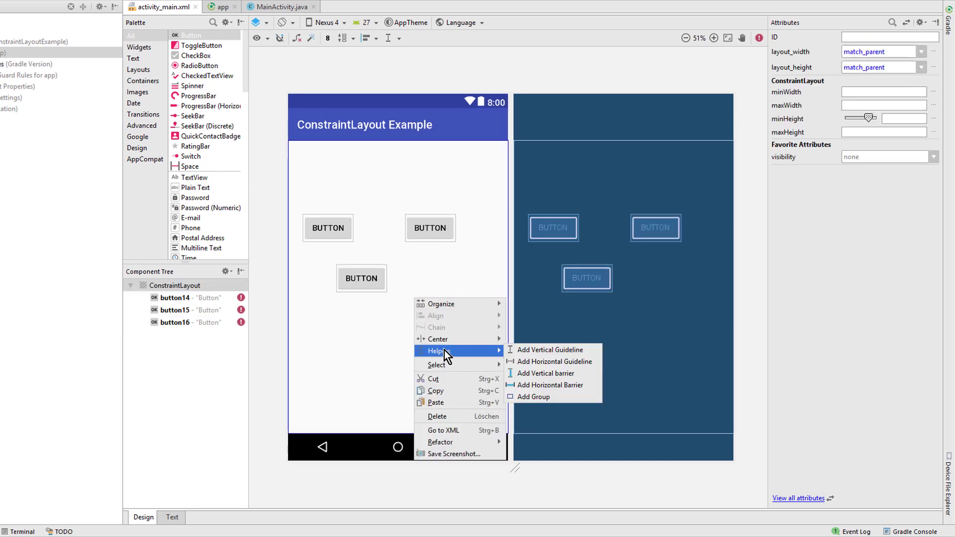
{"action": "mouse_move", "coordinate": [556, 397]}
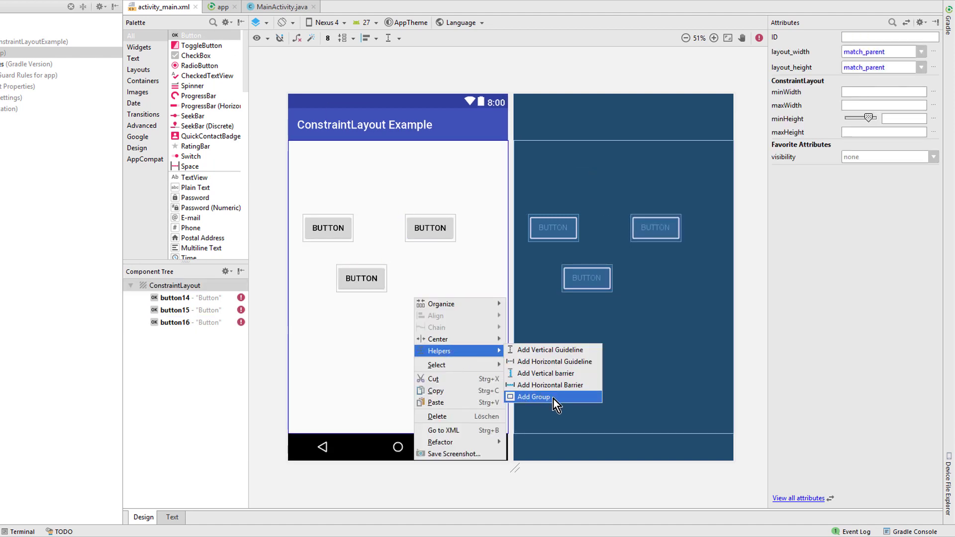
Step: Create a Group containing button14, button15 and button16 and set its visibility to invisible
{"action": "left_click", "coordinate": [534, 397]}
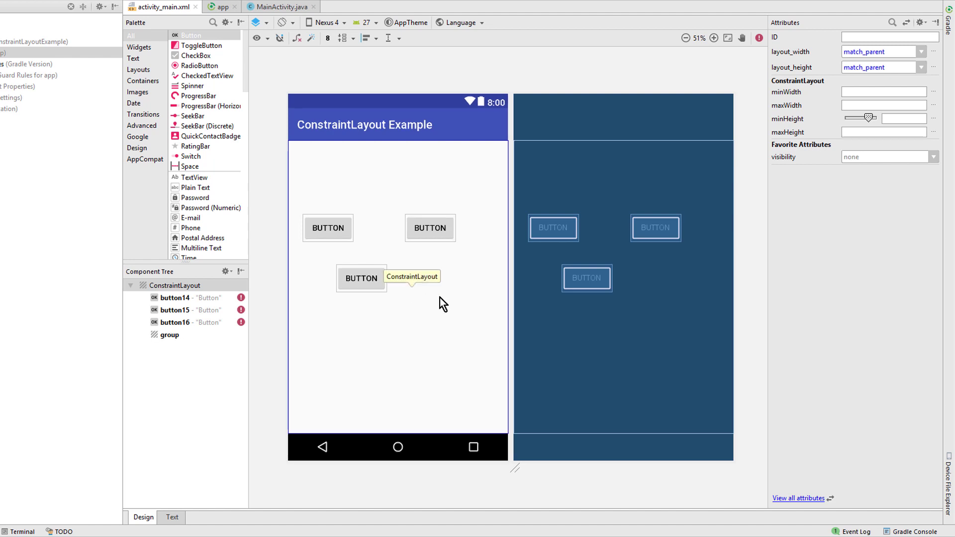
{"action": "left_click", "coordinate": [169, 335]}
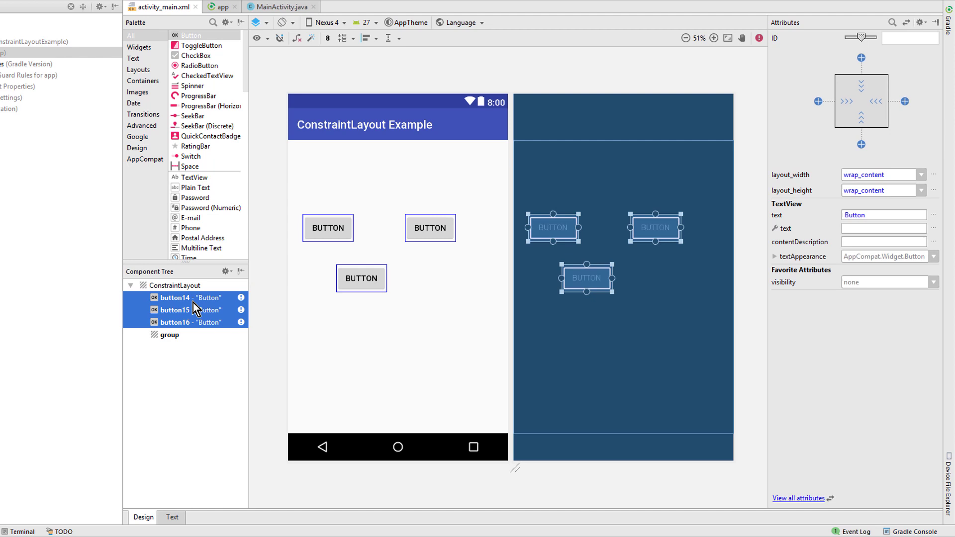
{"action": "left_click", "coordinate": [172, 335]}
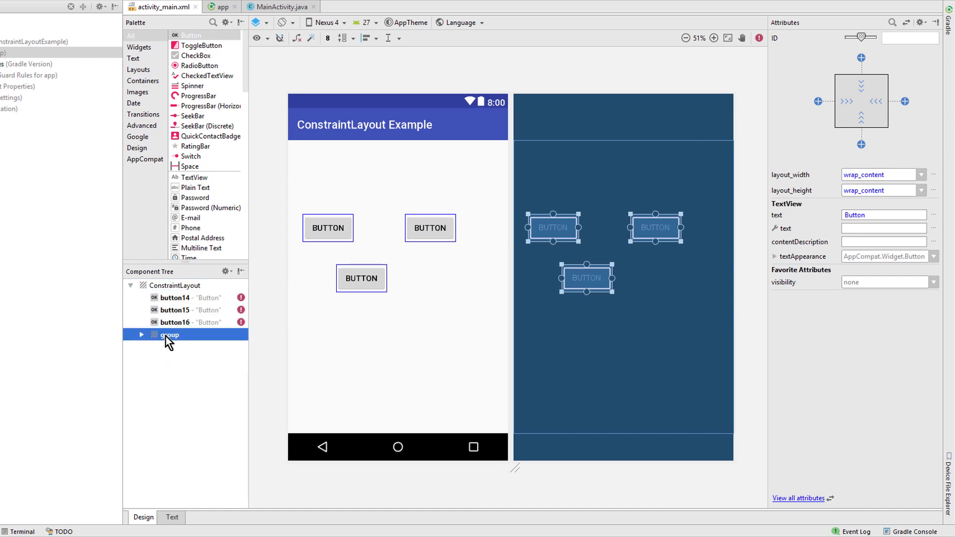
{"action": "left_click", "coordinate": [140, 335]}
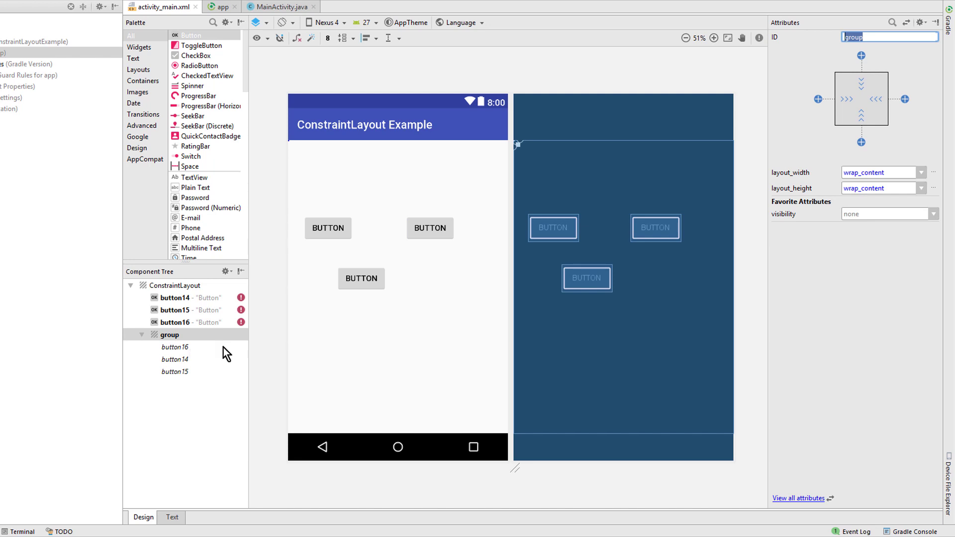
{"action": "left_click", "coordinate": [920, 214]}
{"action": "type", "text": "invisibl"}
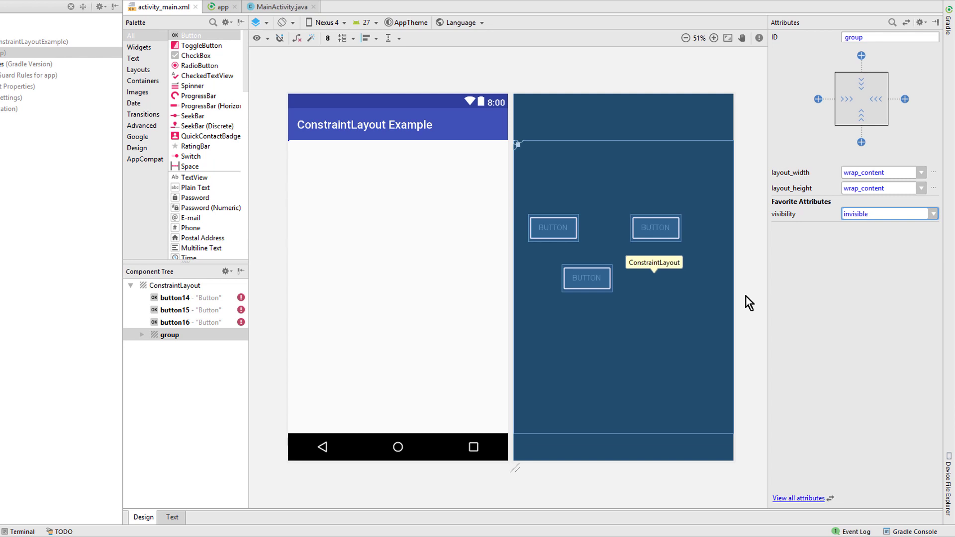
{"action": "mouse_move", "coordinate": [181, 502]}
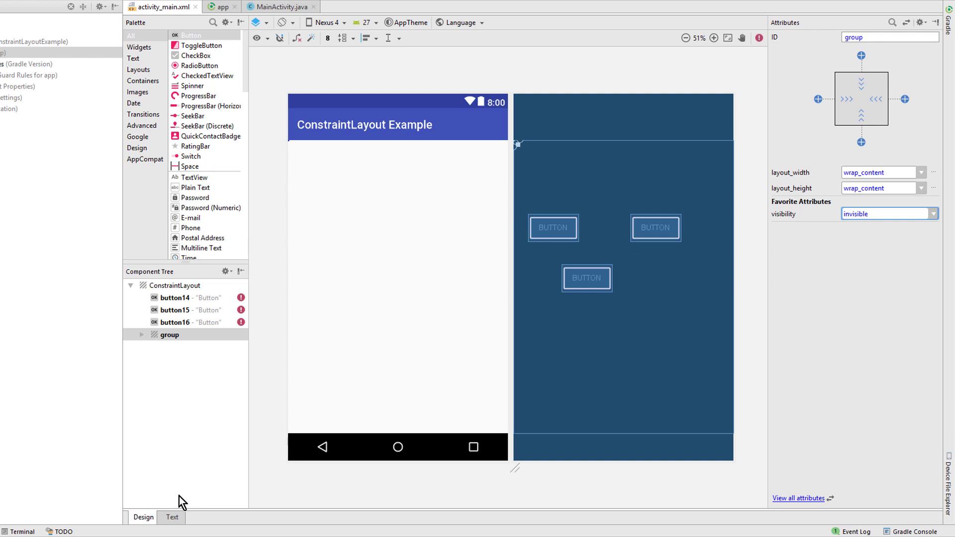
Step: Check the group's id and referenced buttons in the XML, then open MainActivity.java
{"action": "left_click", "coordinate": [172, 518]}
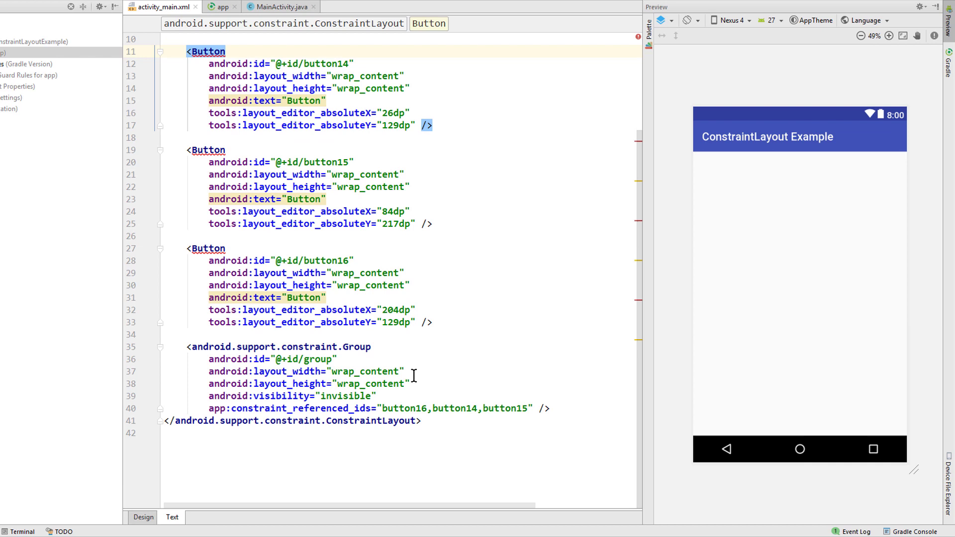
{"action": "double_click", "coordinate": [301, 408]}
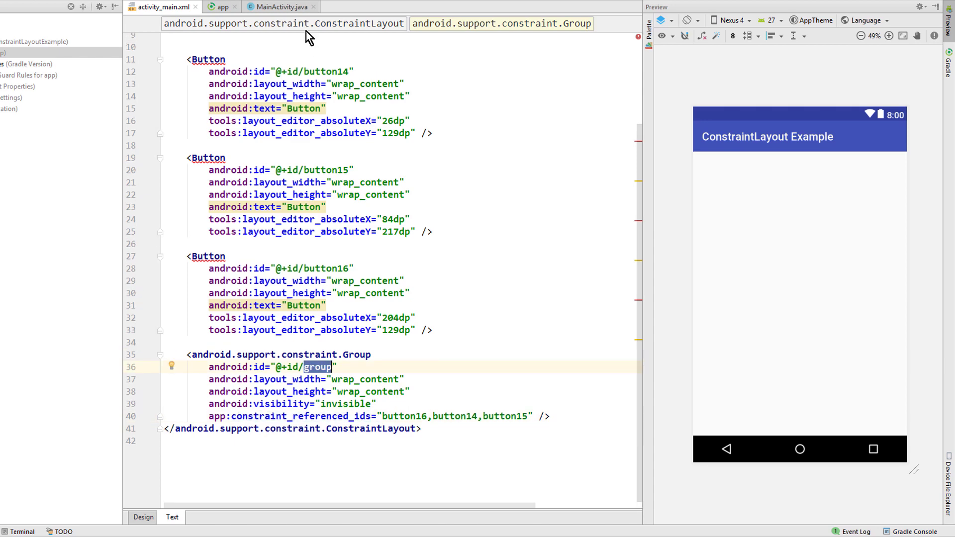
{"action": "left_click", "coordinate": [280, 7]}
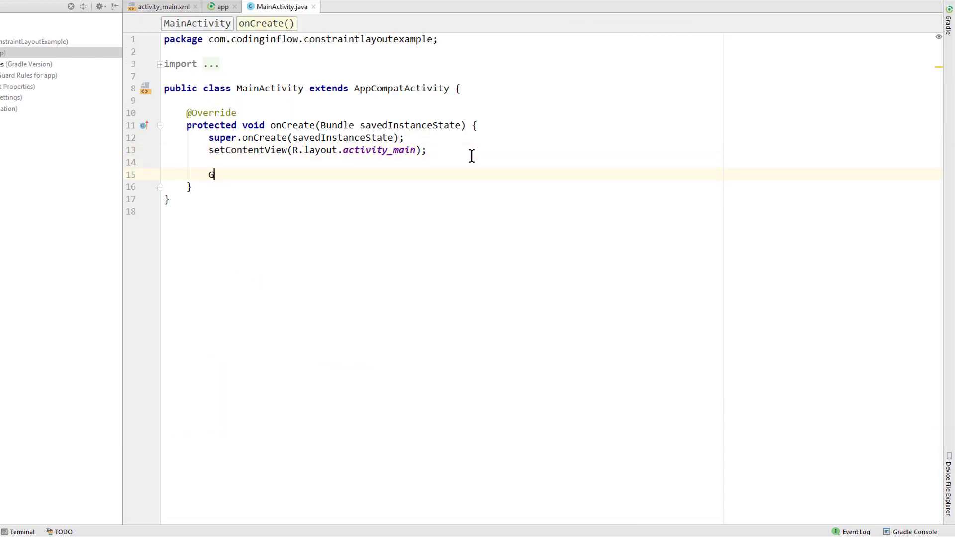
Step: In onCreate, find the group via findViewById(R.id.group) and set its visibility to View.GONE
{"action": "type", "text": "roup group ="}
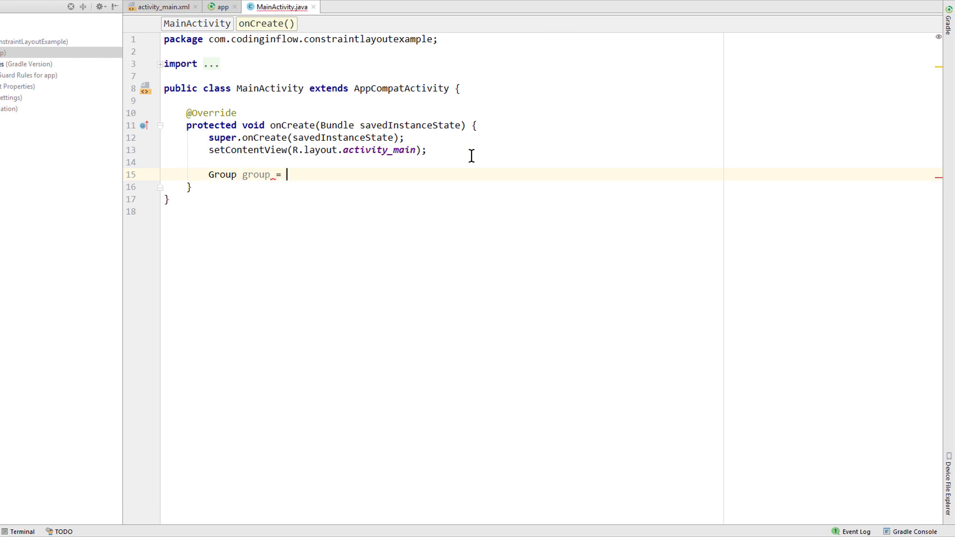
{"action": "type", "text": "findViewById(R.id.group);"}
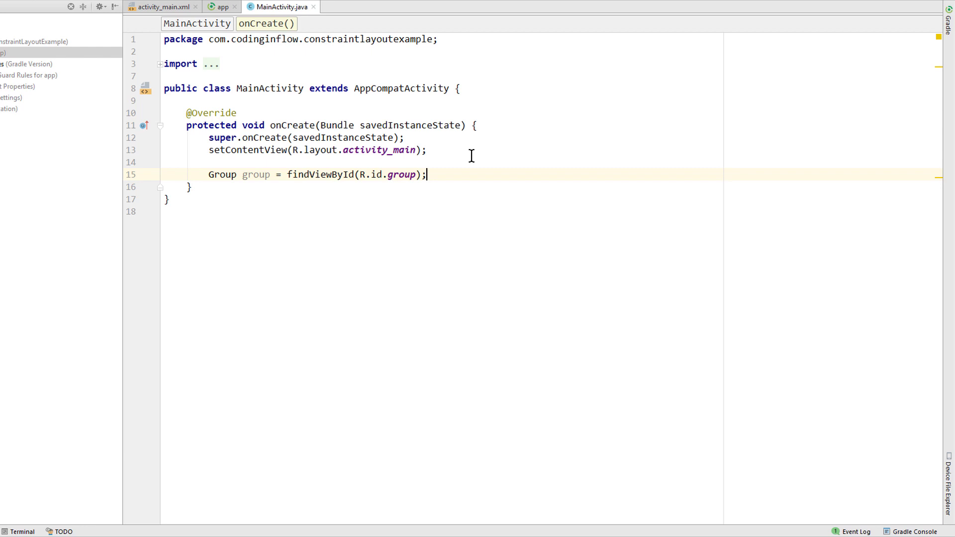
{"action": "type", "text": "group.setVisibility(View.GONE);"}
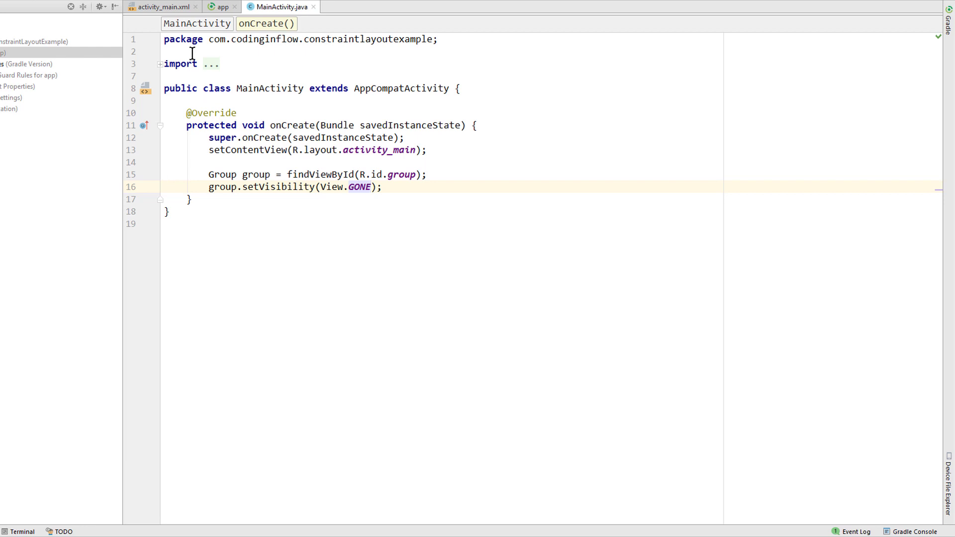
{"action": "left_click", "coordinate": [162, 7]}
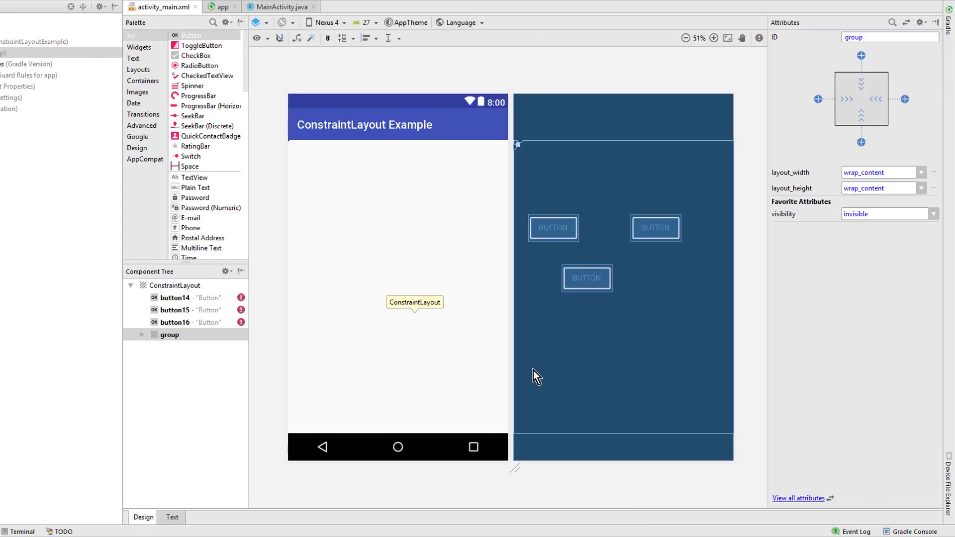
Step: Expand the group in the Component Tree to list button16, button14 and button15
{"action": "left_click", "coordinate": [140, 335]}
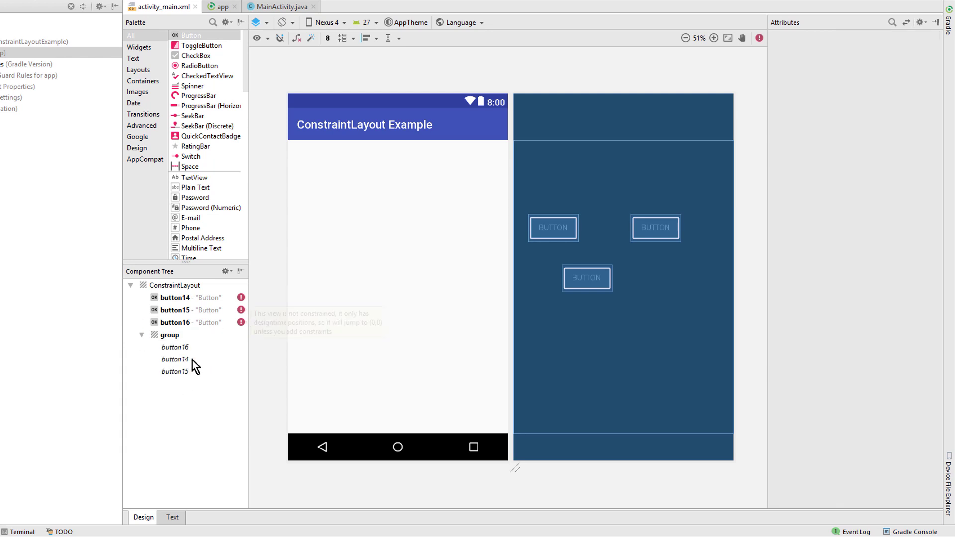
{"action": "mouse_move", "coordinate": [204, 374]}
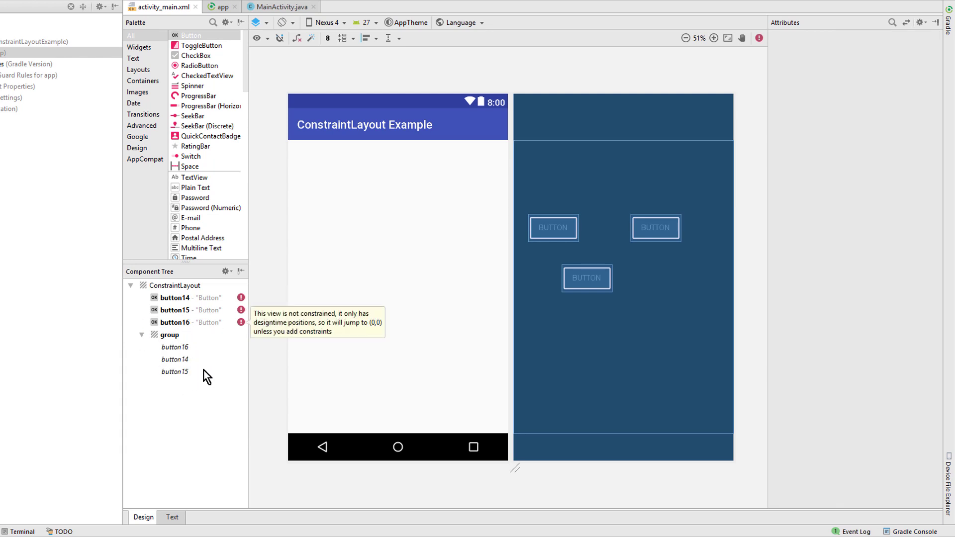